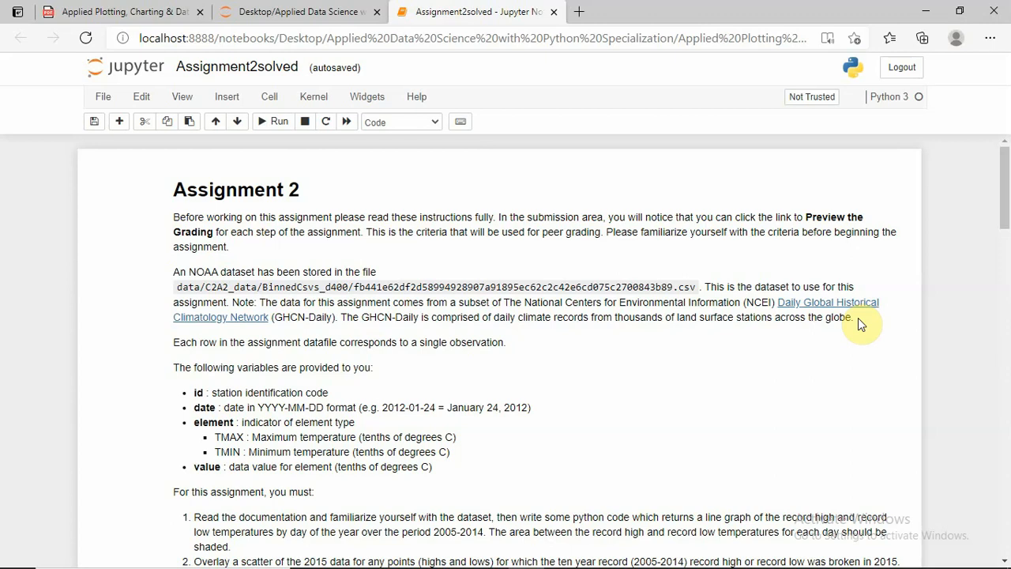
Scroll through the assignment description and highlight the MM-DD date format.
scroll(down, 3)
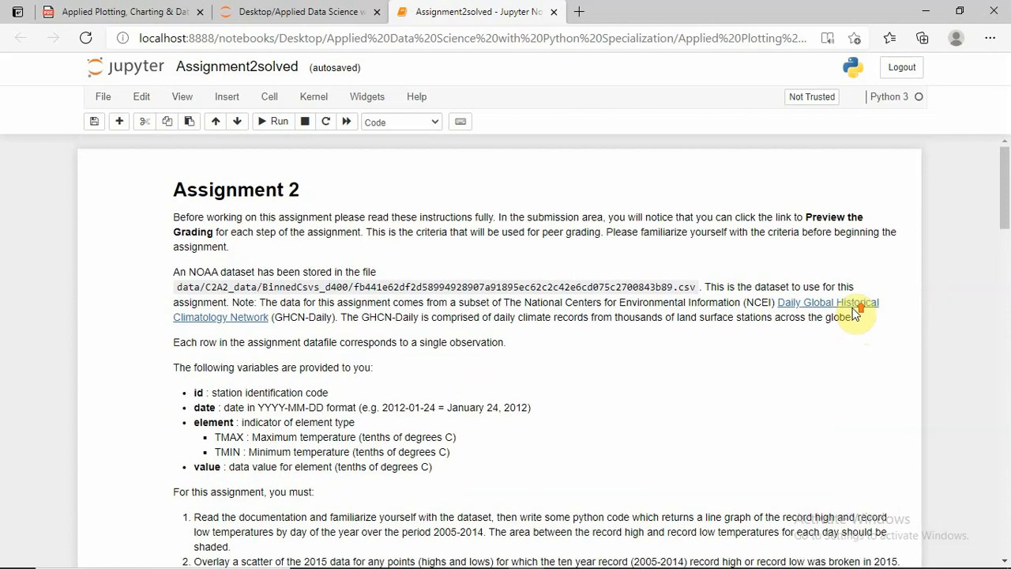
scroll(down, 3)
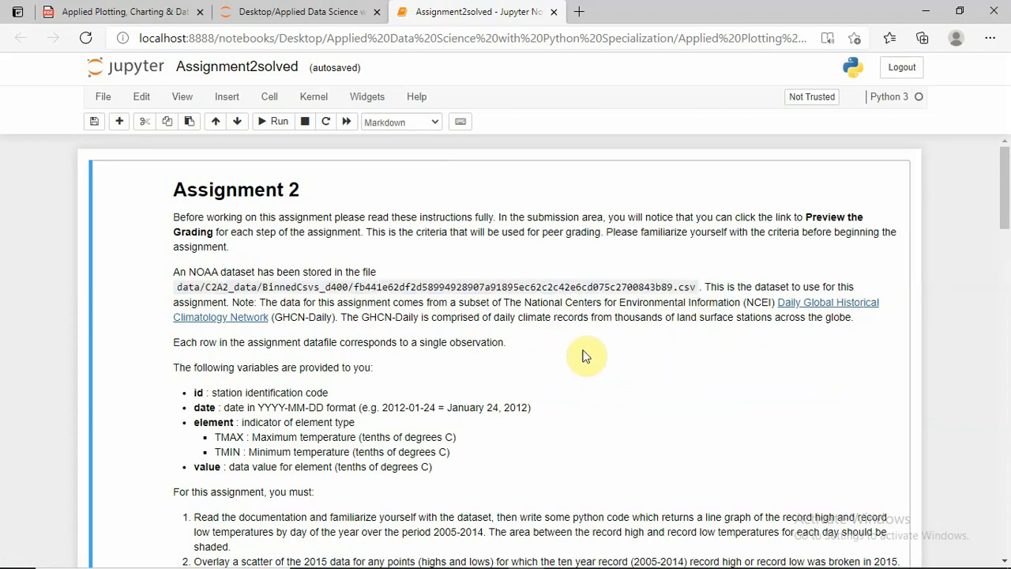
mouse_move(522, 345)
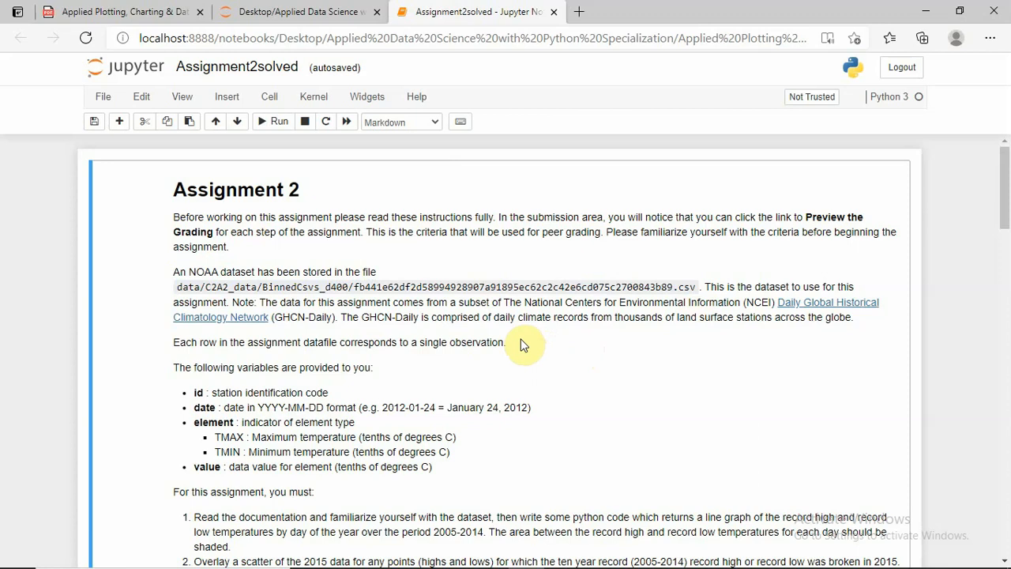
scroll(down, 3)
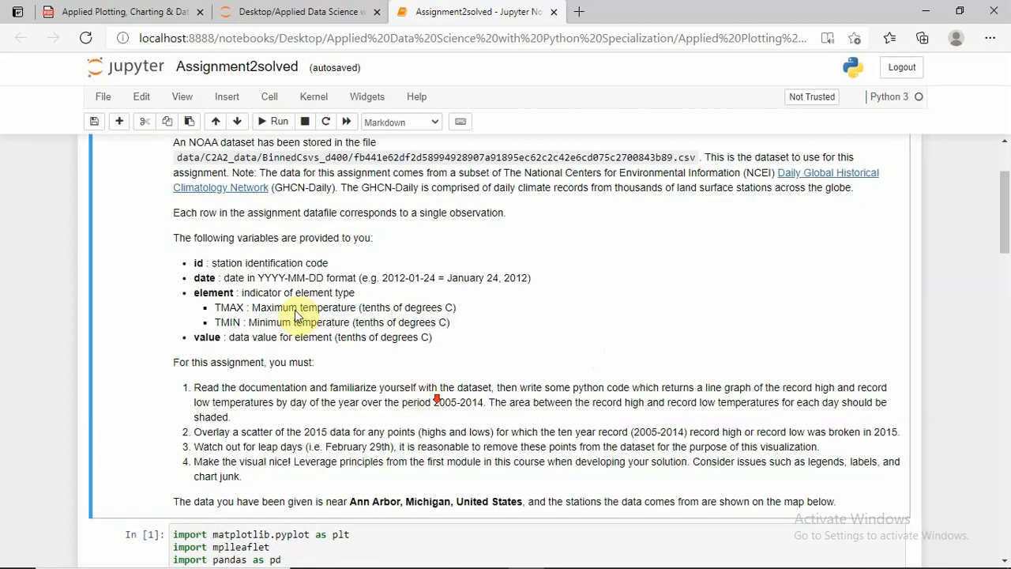
double_click(253, 262)
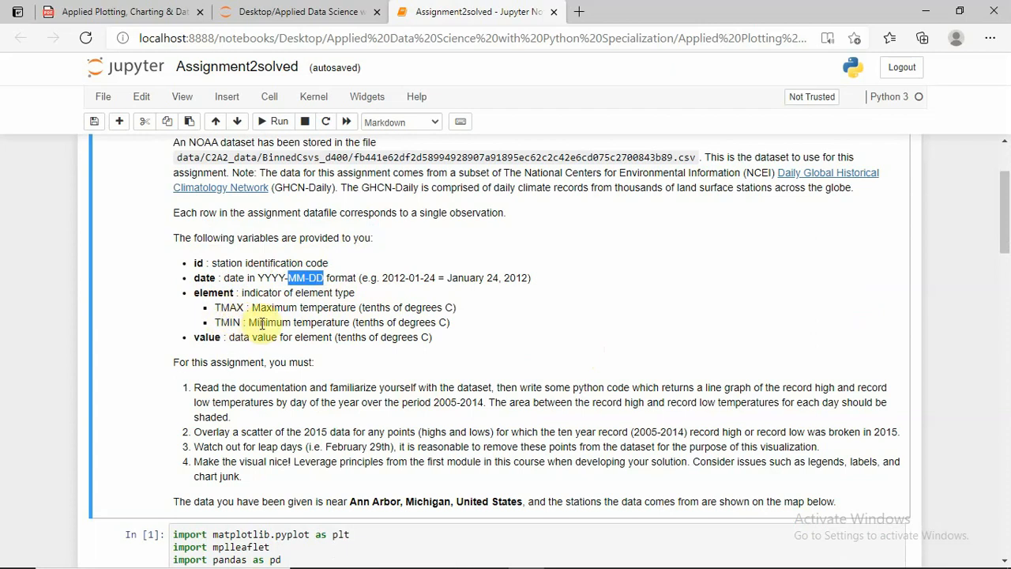
scroll(down, 3)
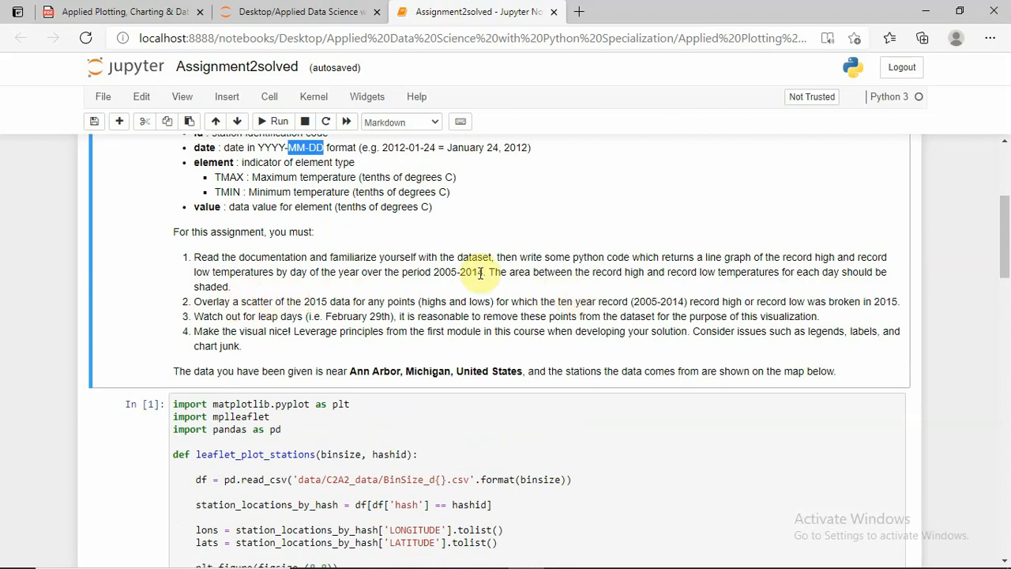
mouse_move(659, 286)
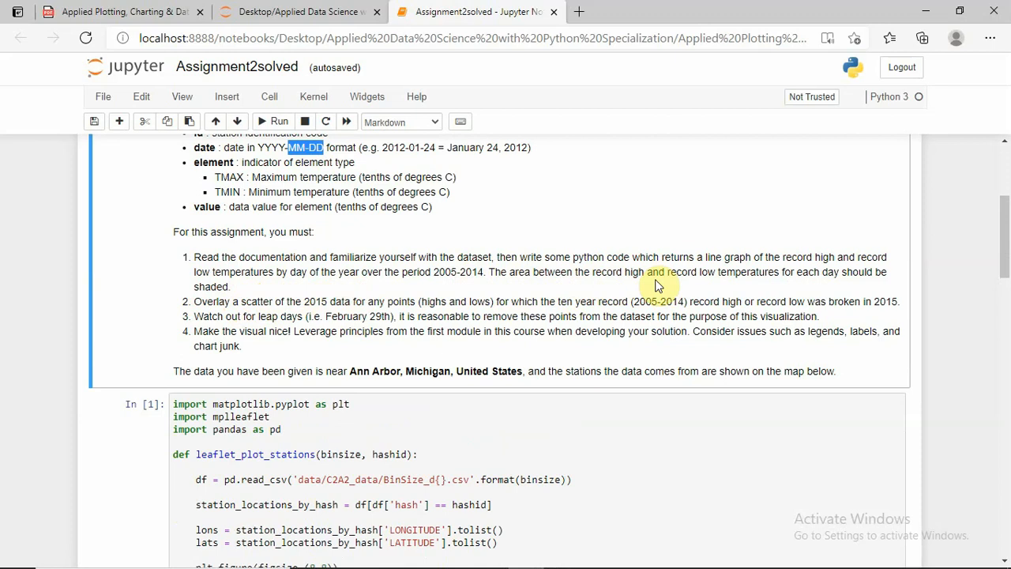
mouse_move(662, 285)
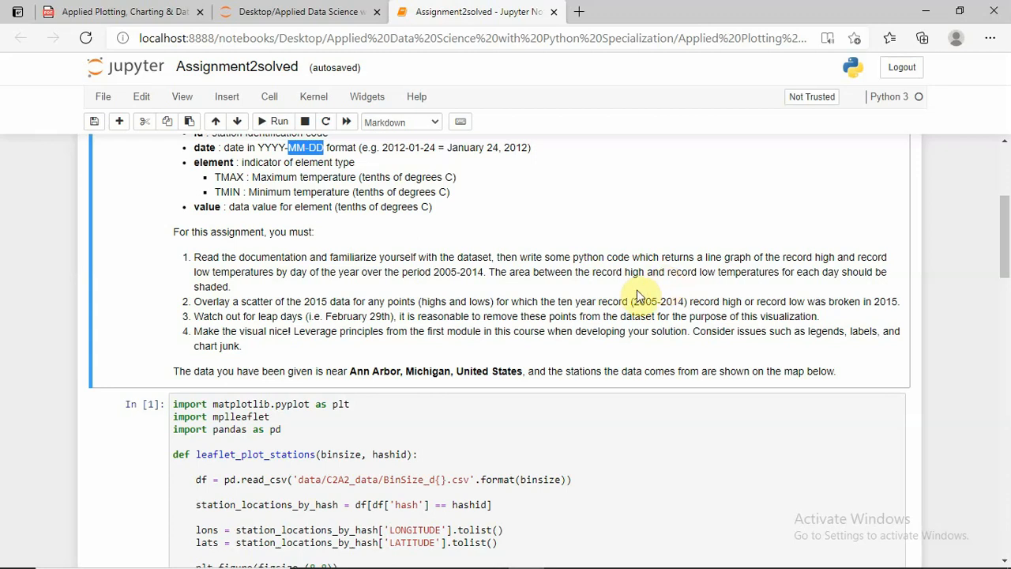
Highlight the 2005-2014 record period and 2015 comparison year, then scroll down.
double_click(660, 301)
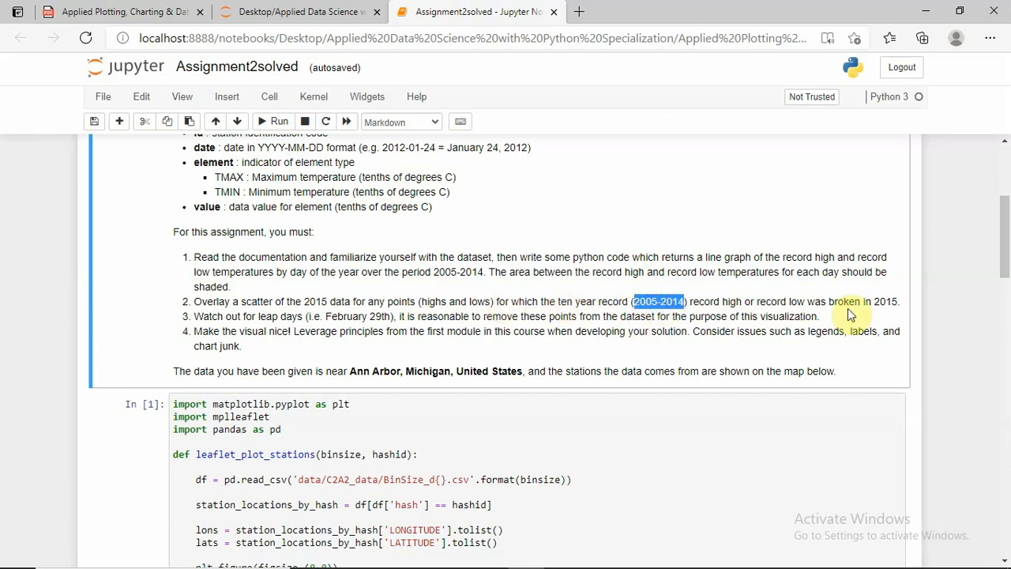
double_click(888, 301)
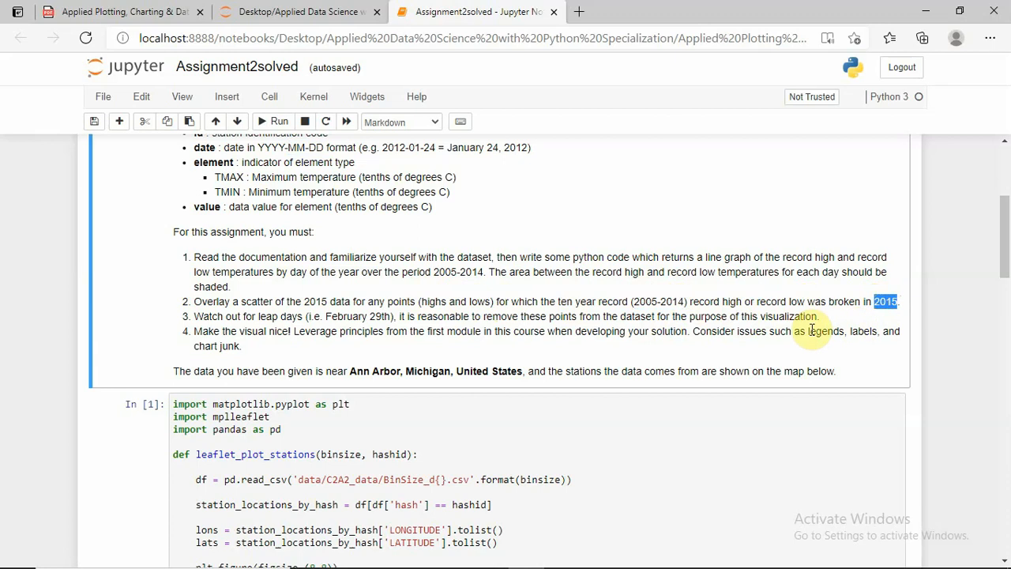
mouse_move(702, 327)
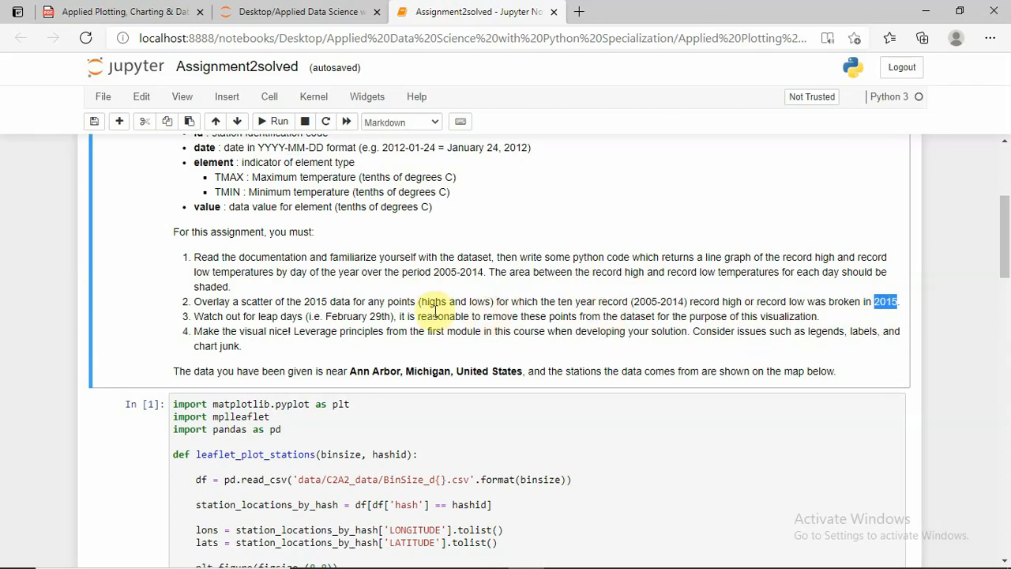
scroll(down, 3)
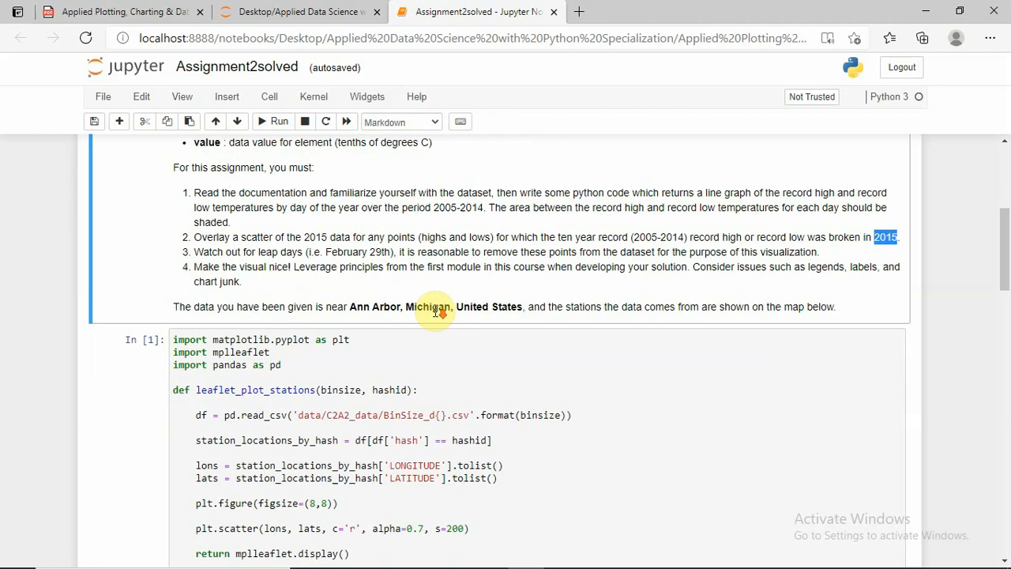
scroll(down, 3)
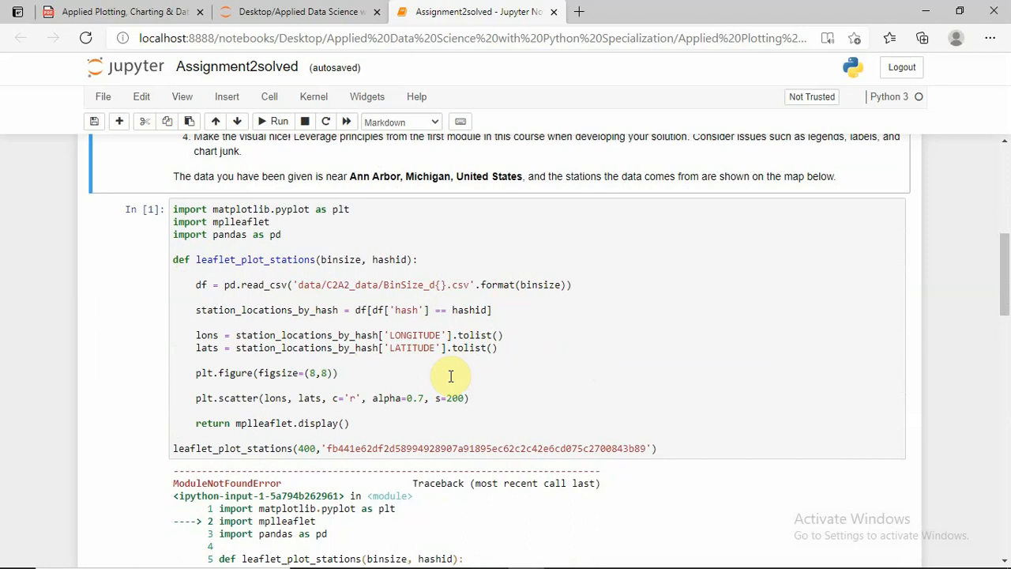
mouse_move(454, 380)
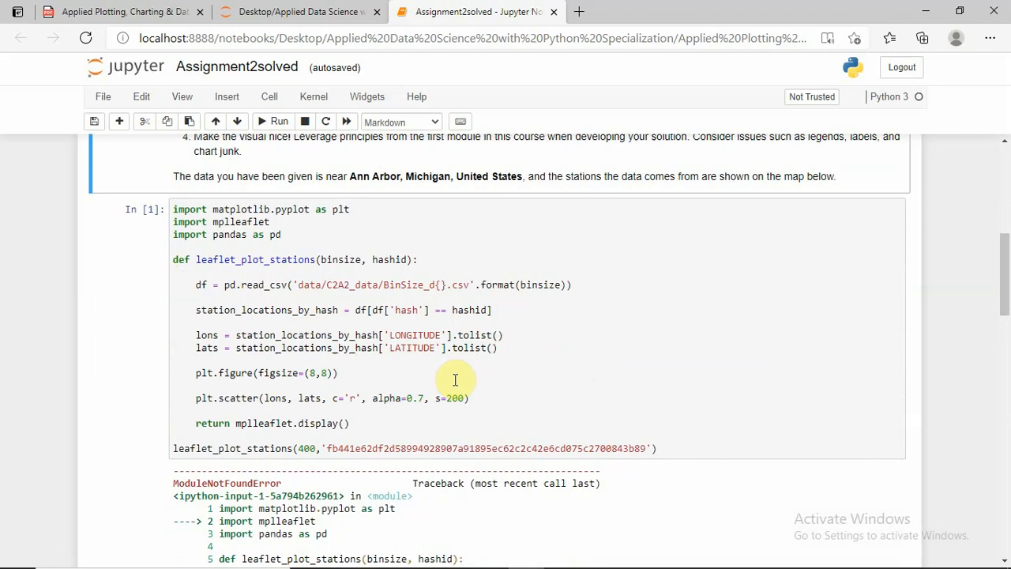
mouse_move(420, 376)
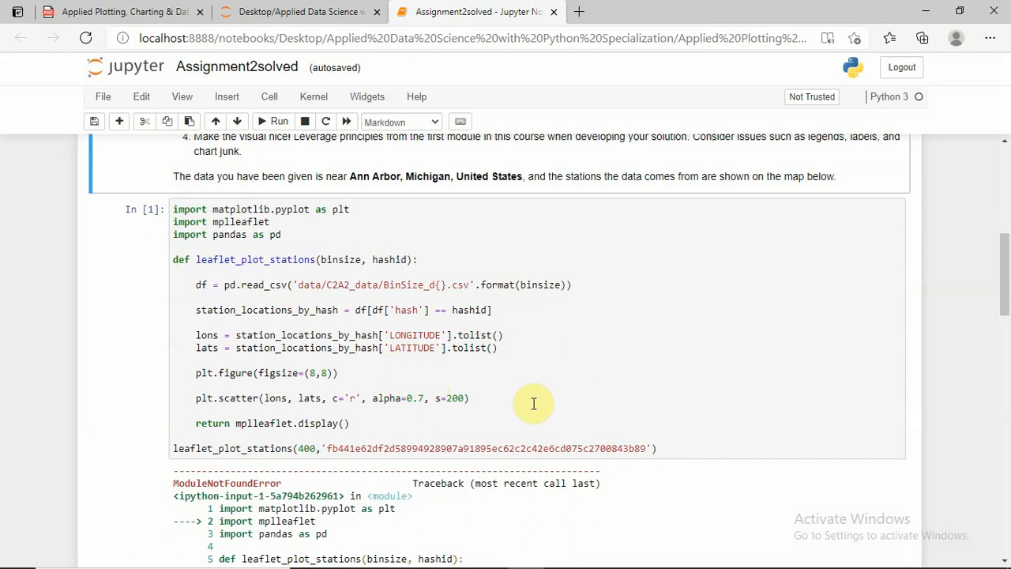
scroll(down, 3)
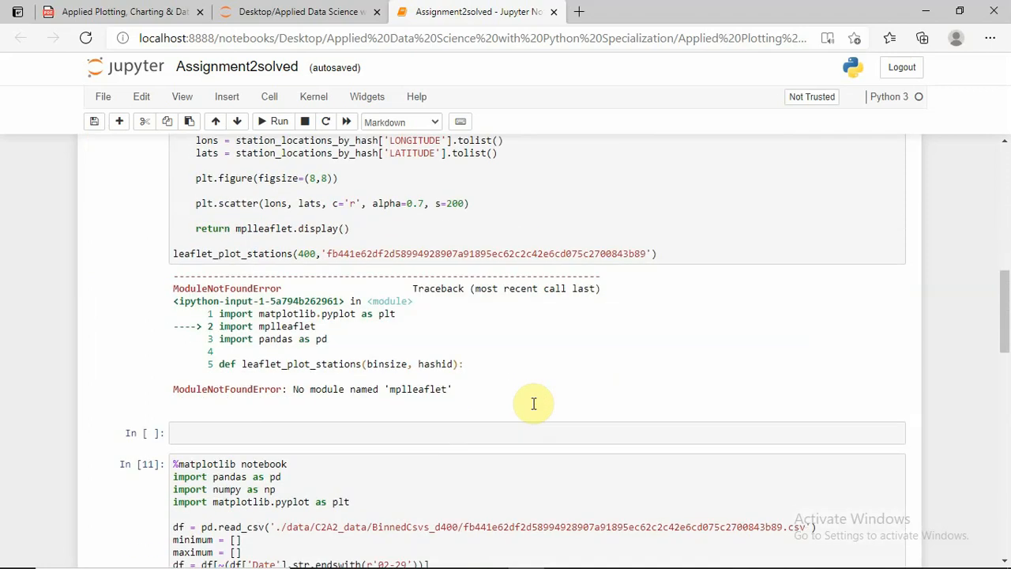
mouse_move(494, 409)
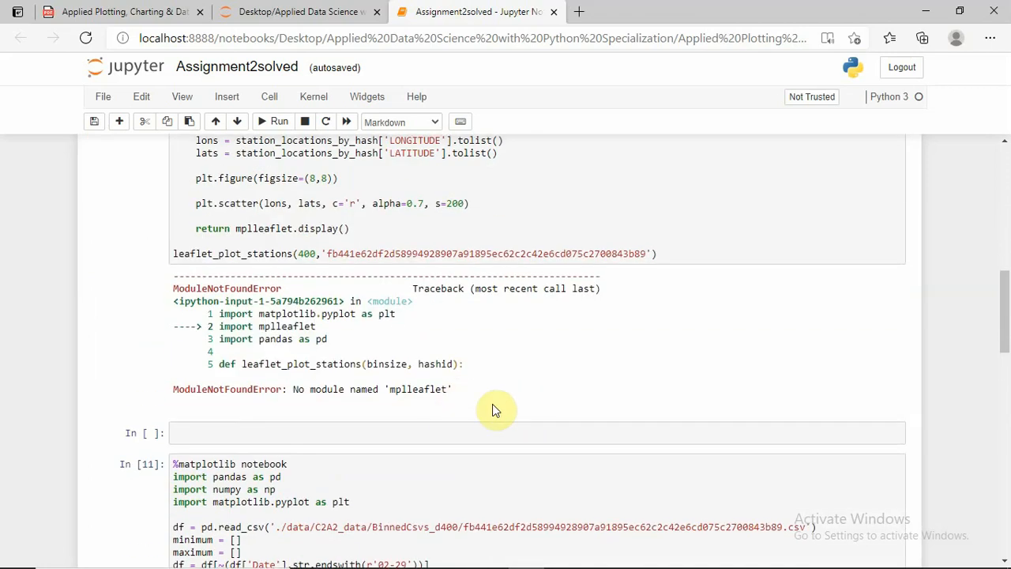
mouse_move(401, 401)
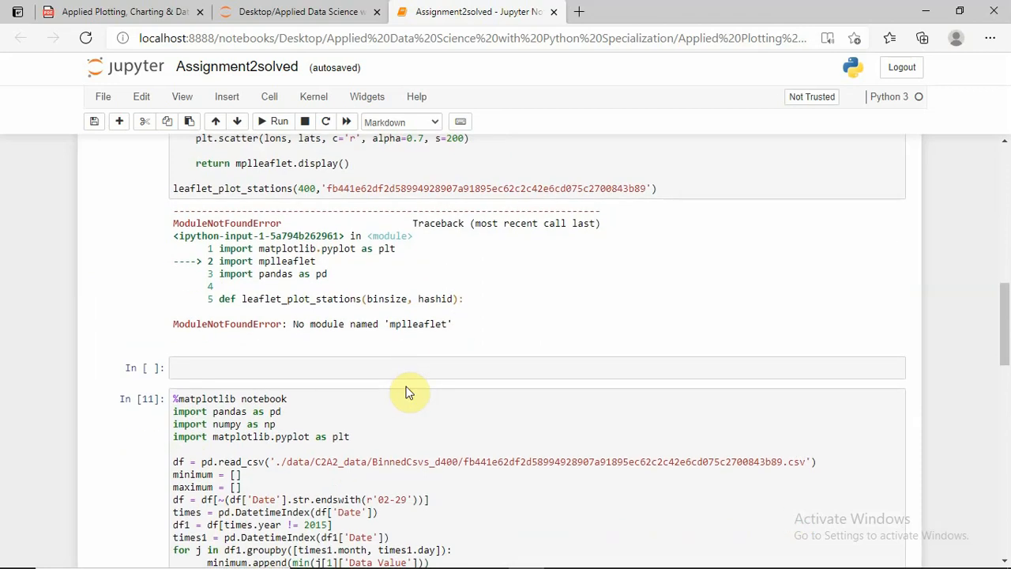
scroll(down, 3)
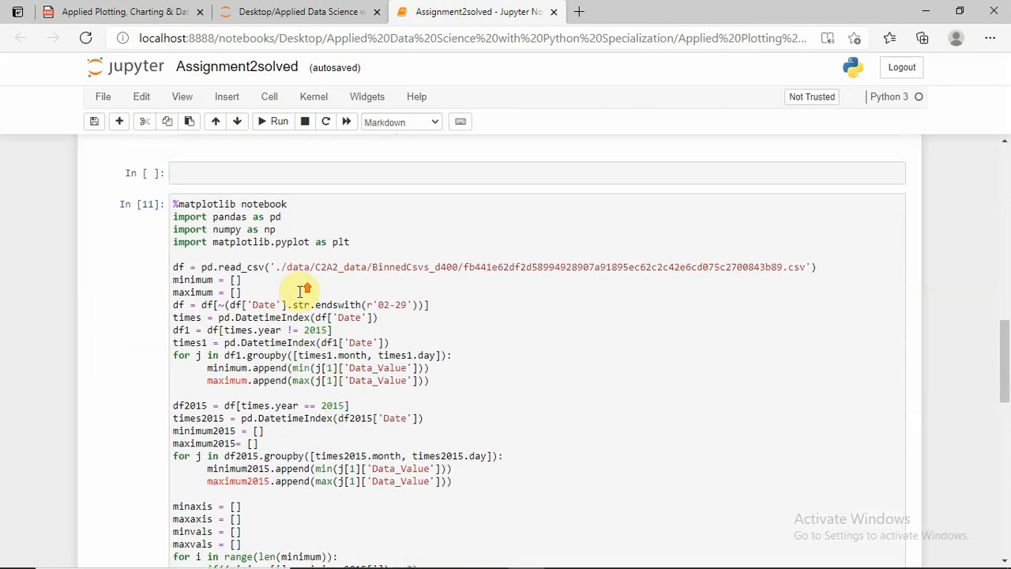
mouse_move(320, 229)
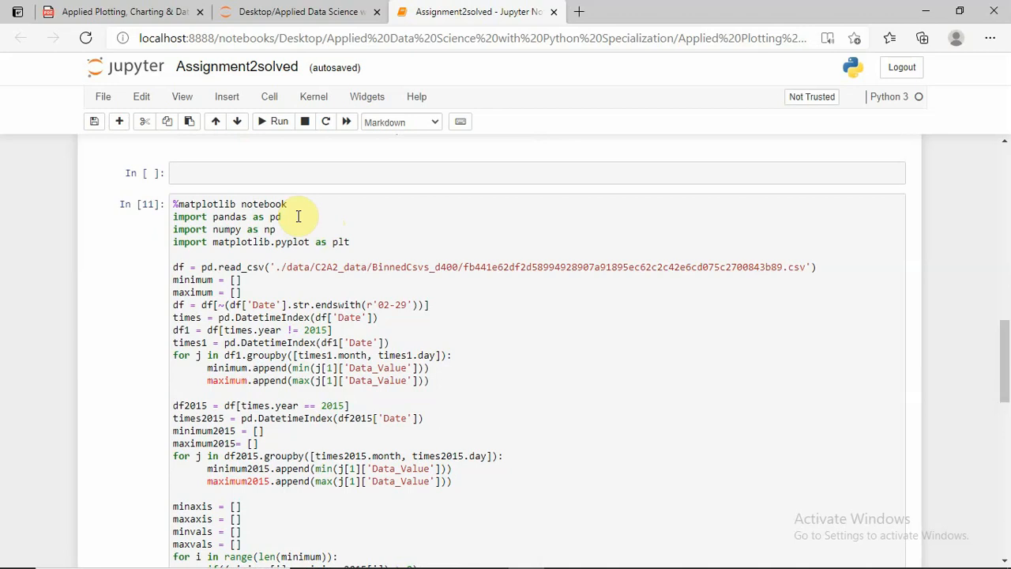
Enter the temperature plotting code cell and scroll through its data-loading code.
click(278, 216)
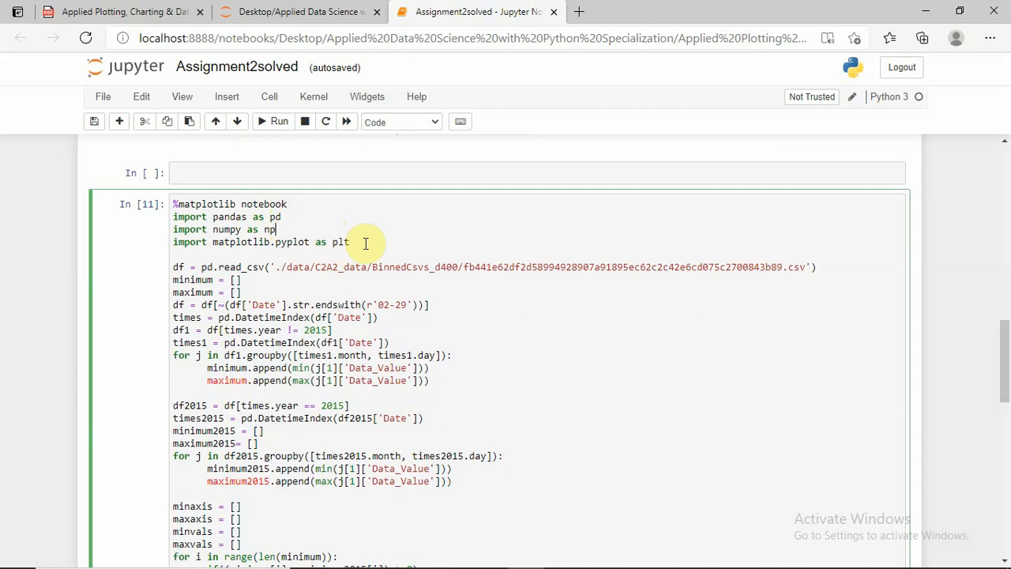
scroll(down, 3)
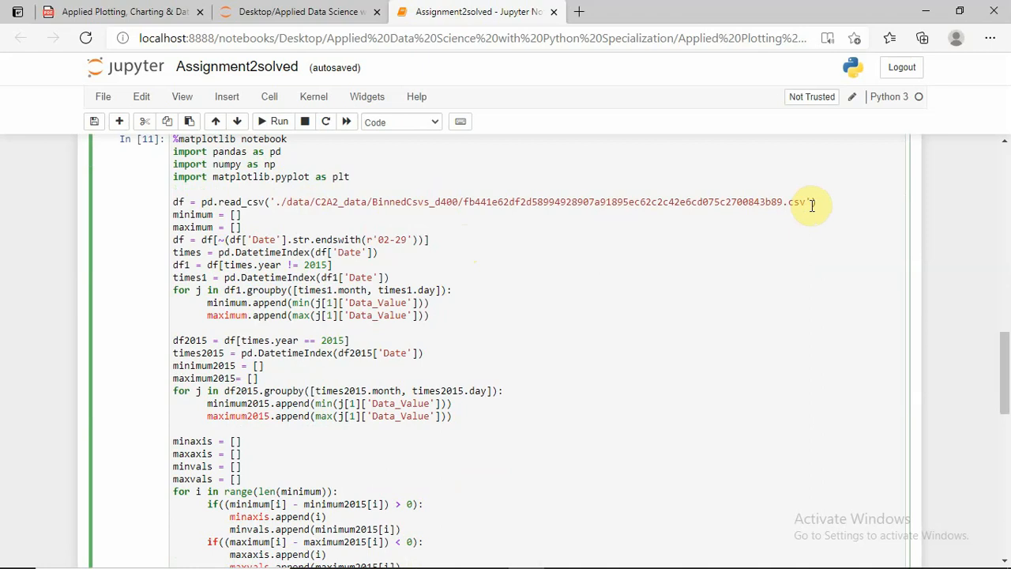
mouse_move(472, 223)
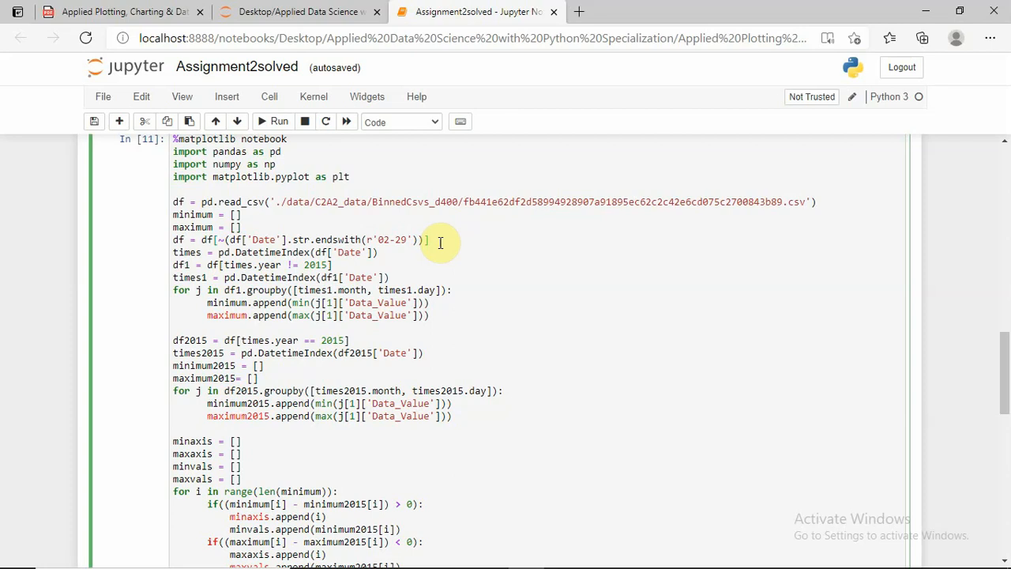
mouse_move(430, 255)
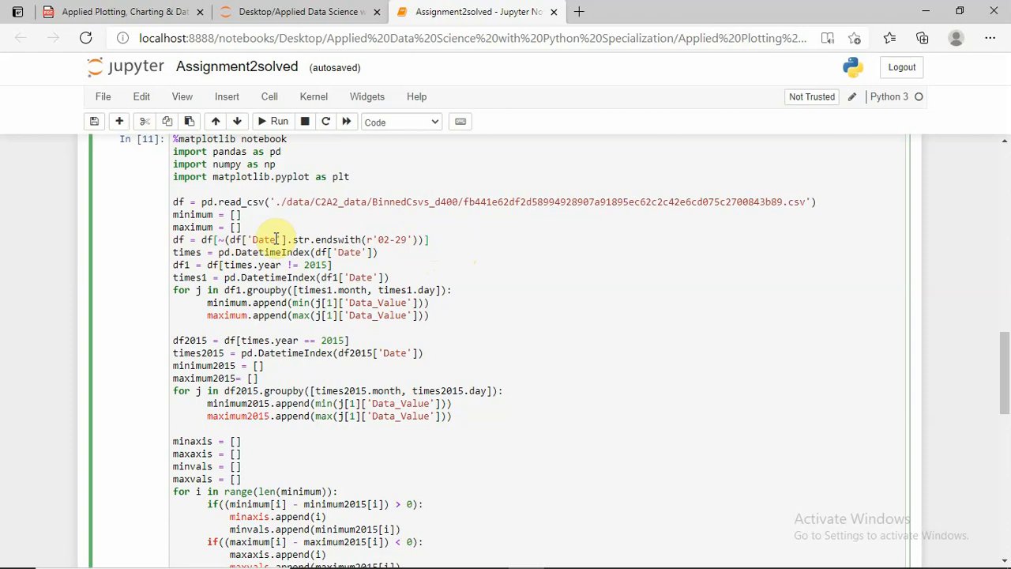
mouse_move(421, 262)
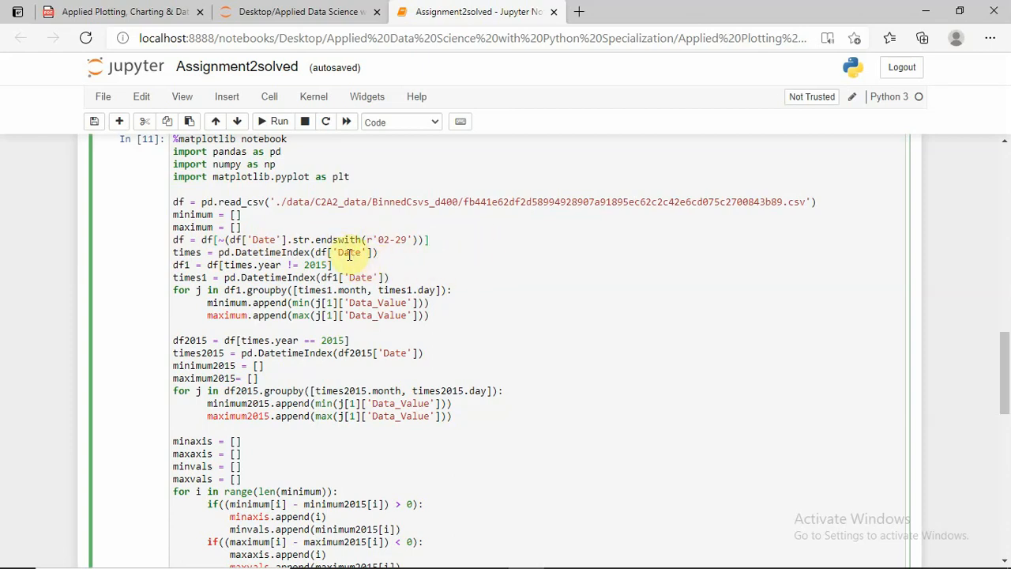
mouse_move(205, 252)
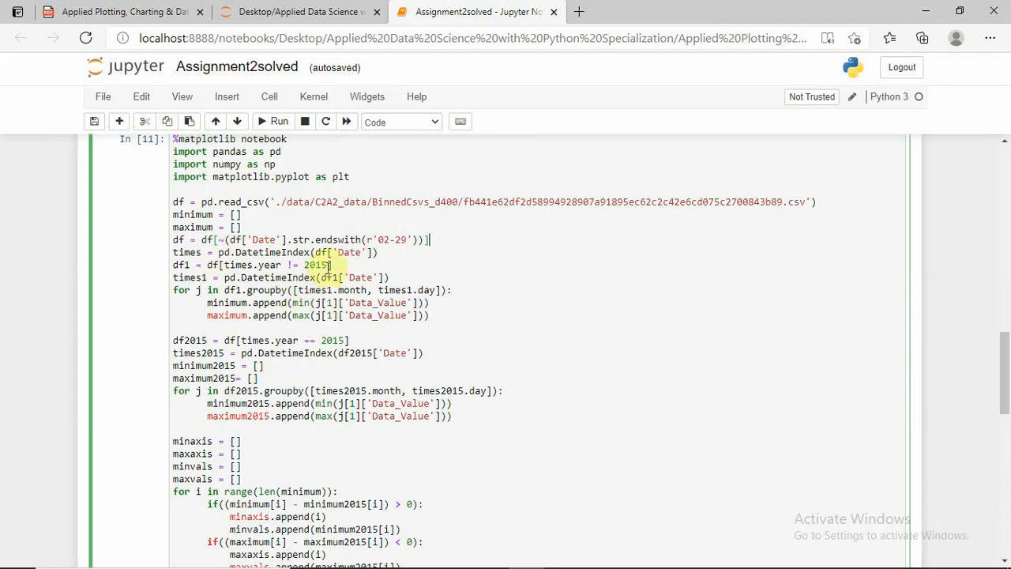
scroll(down, 3)
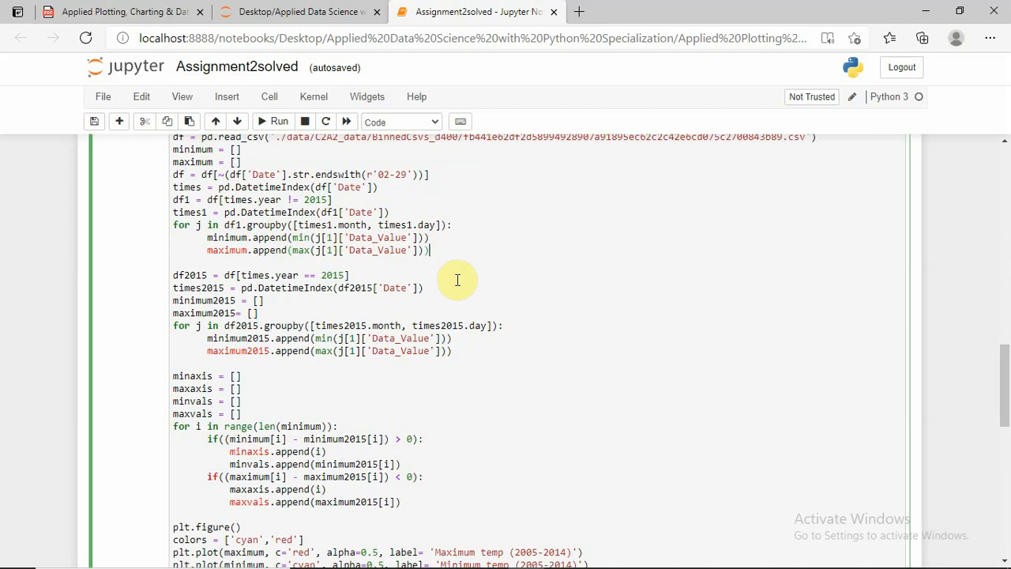
mouse_move(443, 251)
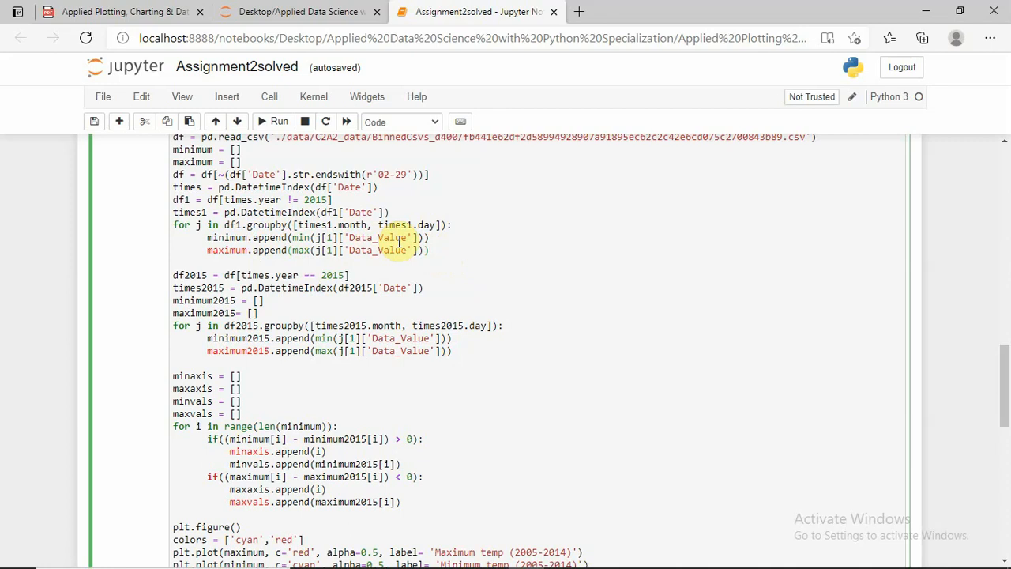
scroll(down, 3)
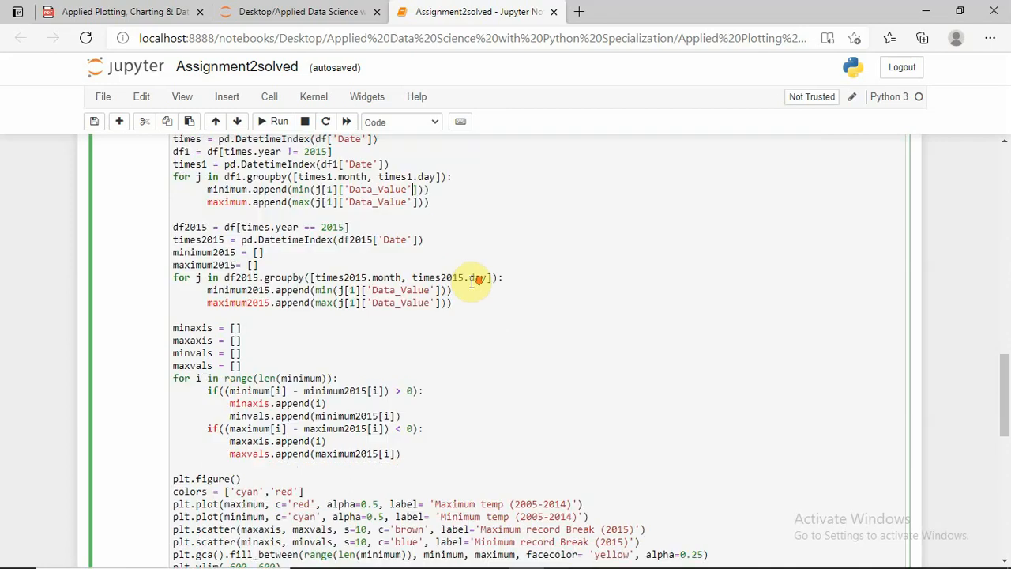
scroll(down, 3)
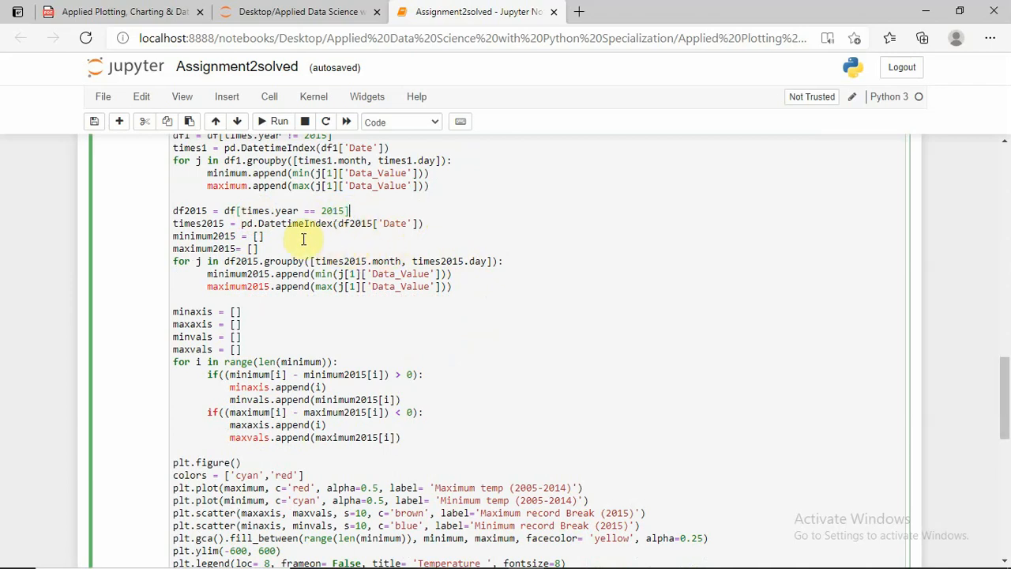
mouse_move(331, 255)
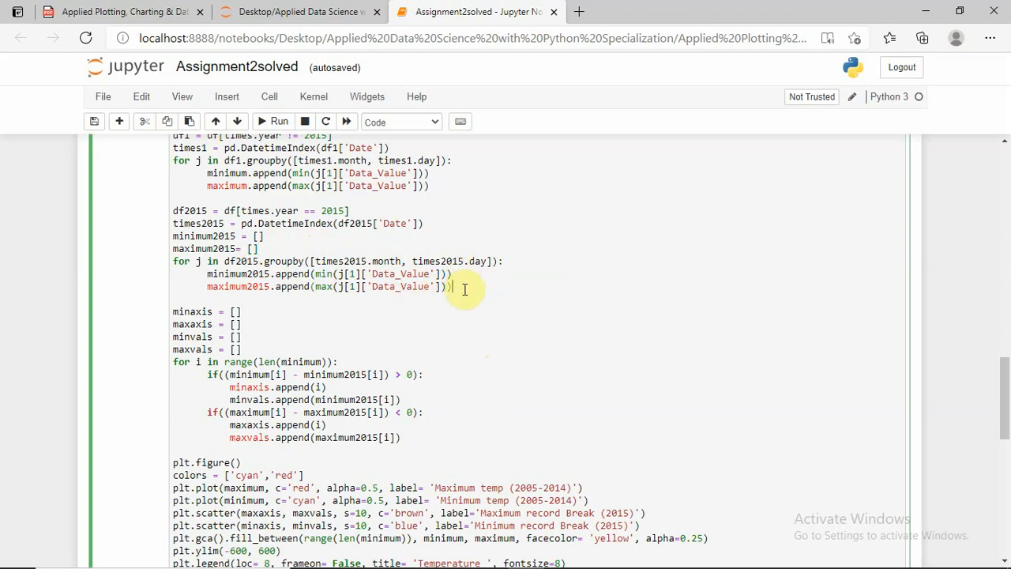
scroll(down, 3)
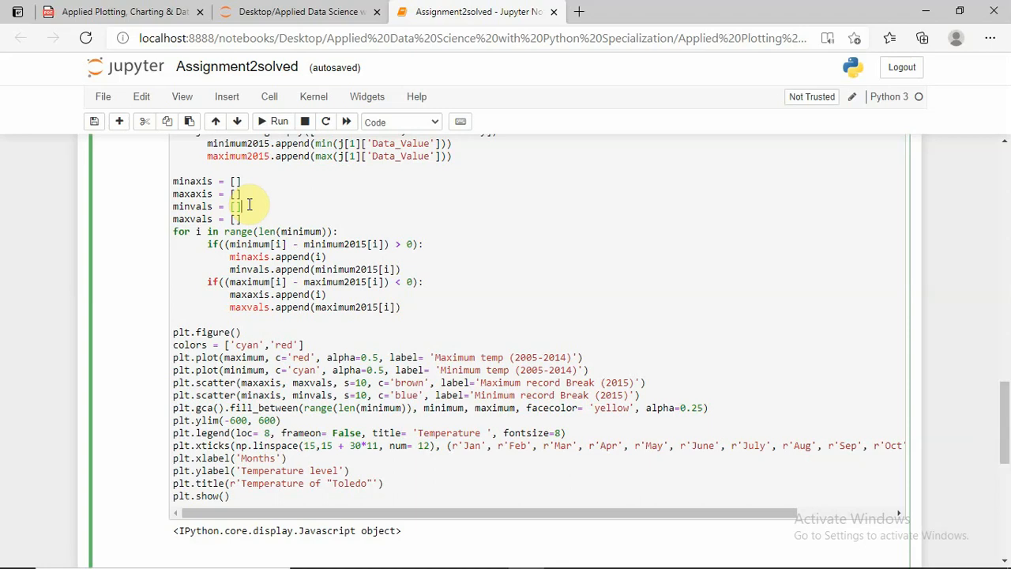
click(340, 232)
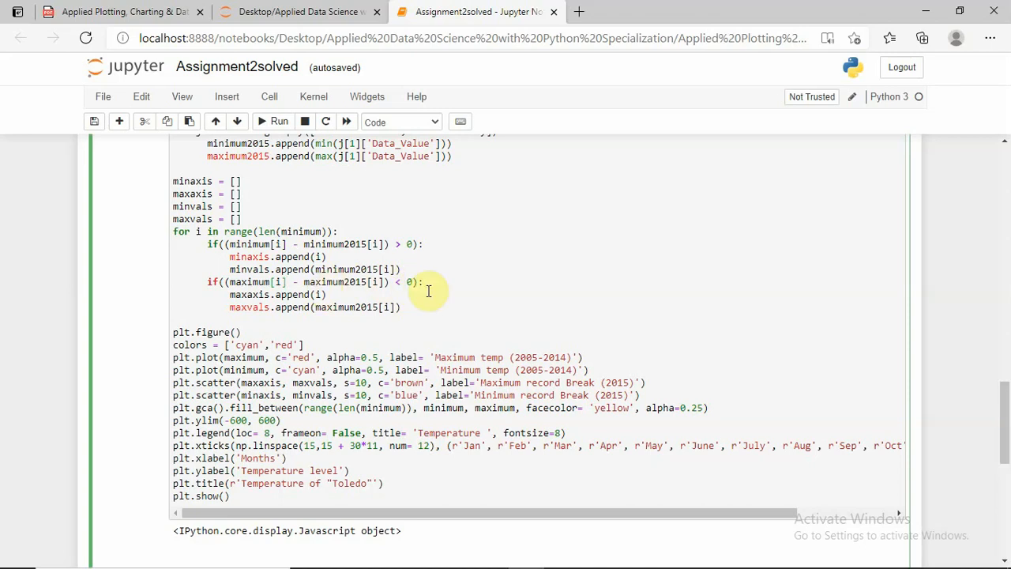
mouse_move(353, 294)
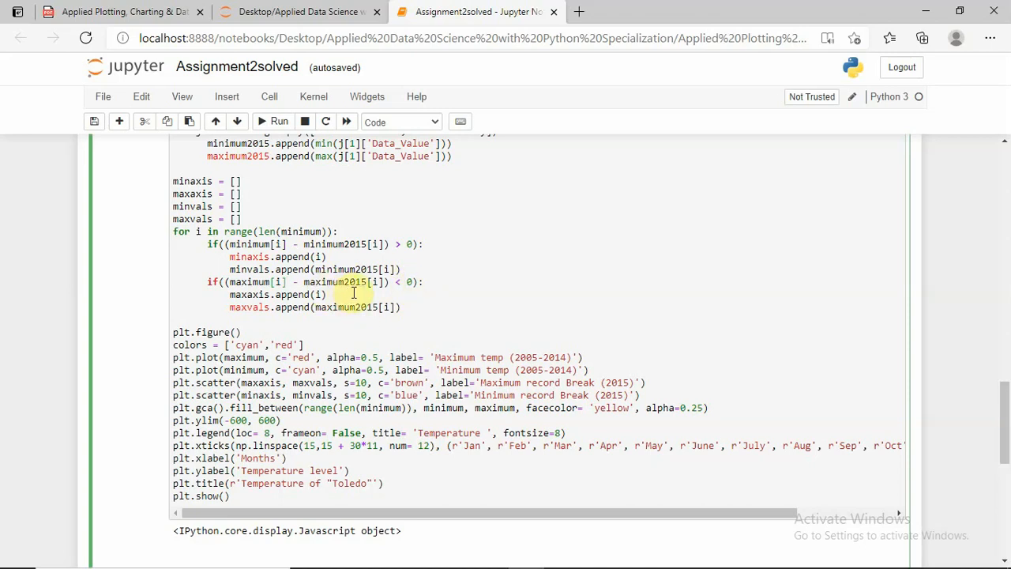
mouse_move(369, 299)
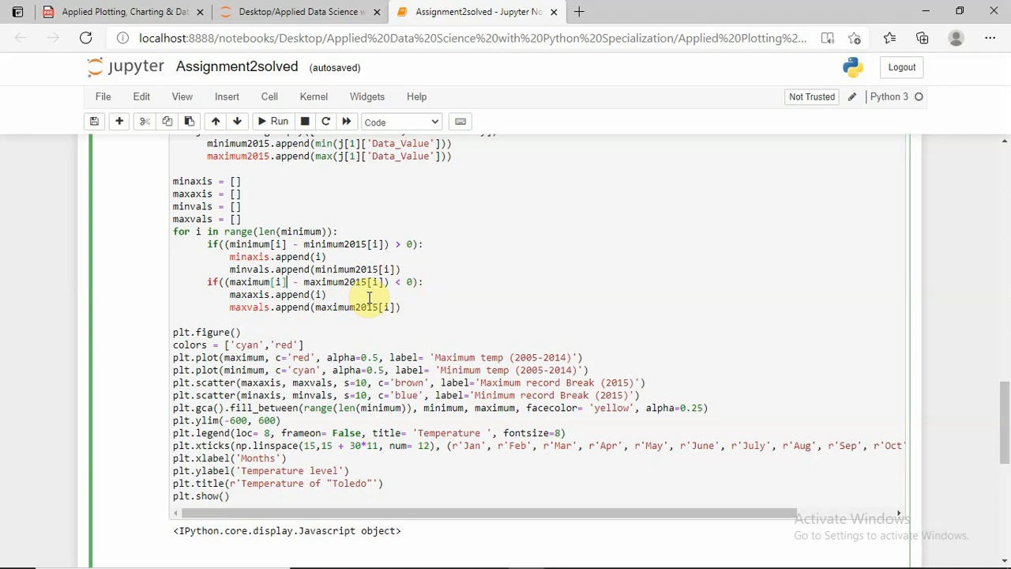
Review the record-break loop and plotting calls down to plt.show().
scroll(down, 3)
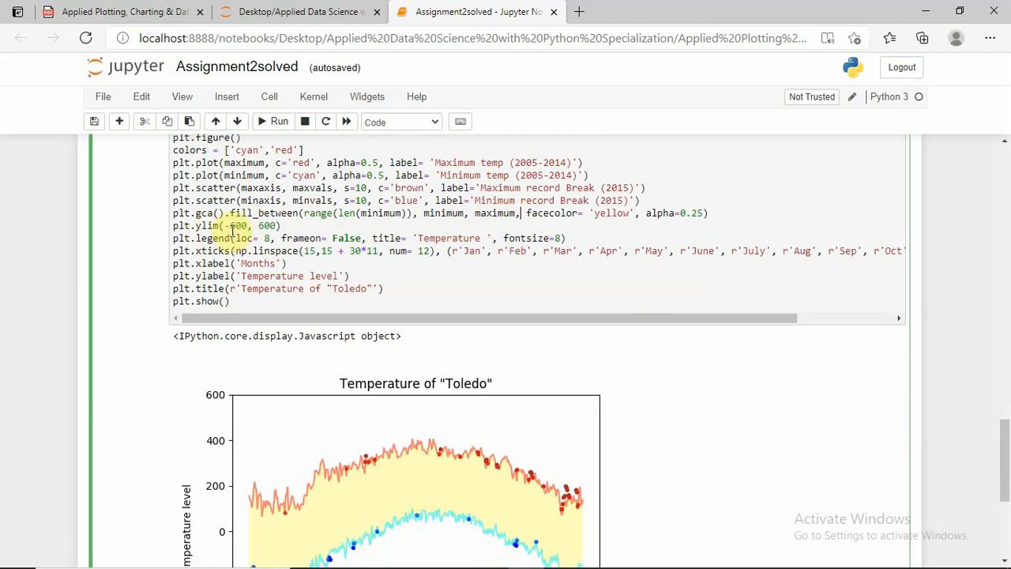
click(253, 225)
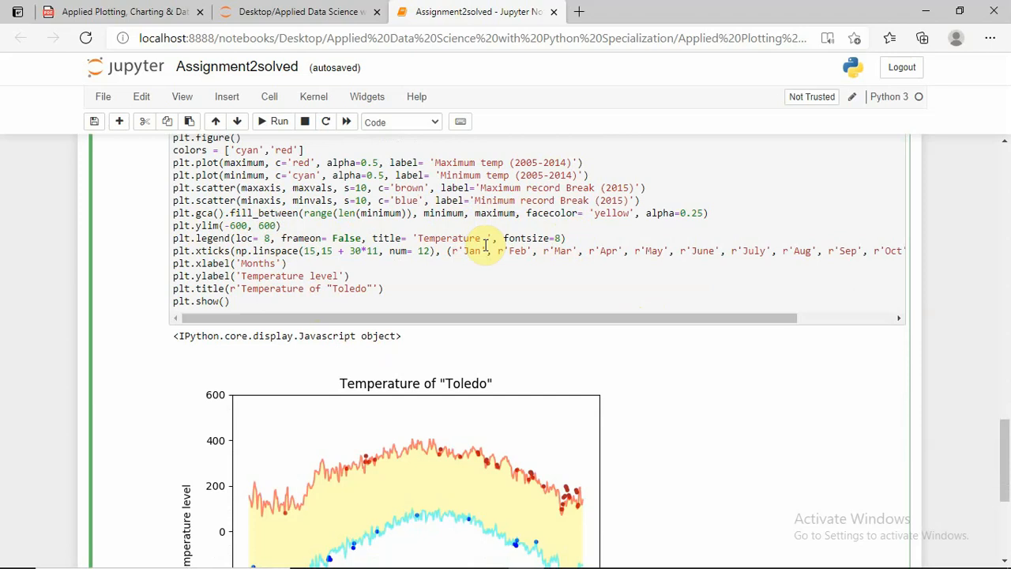
scroll(down, 3)
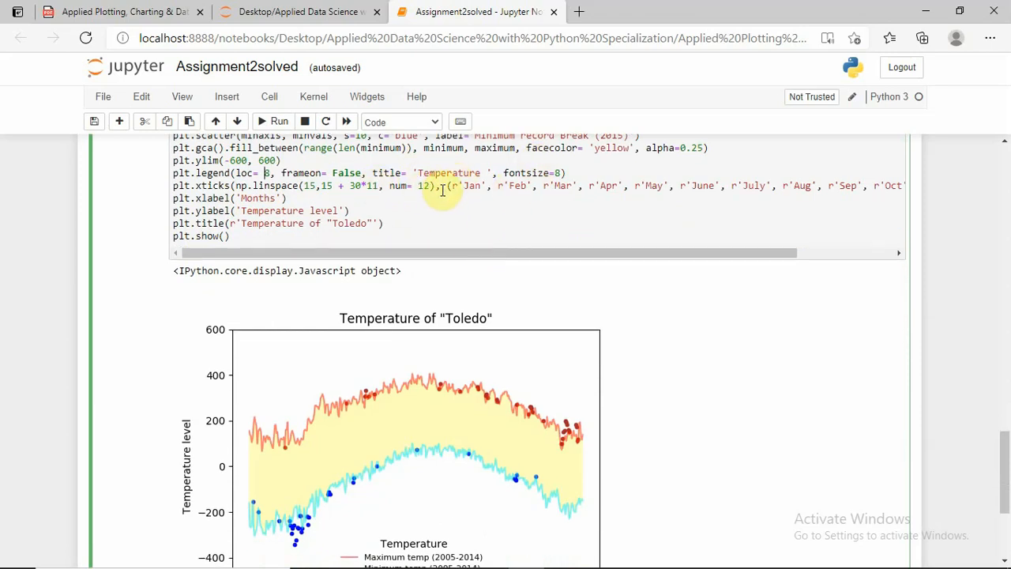
mouse_move(707, 190)
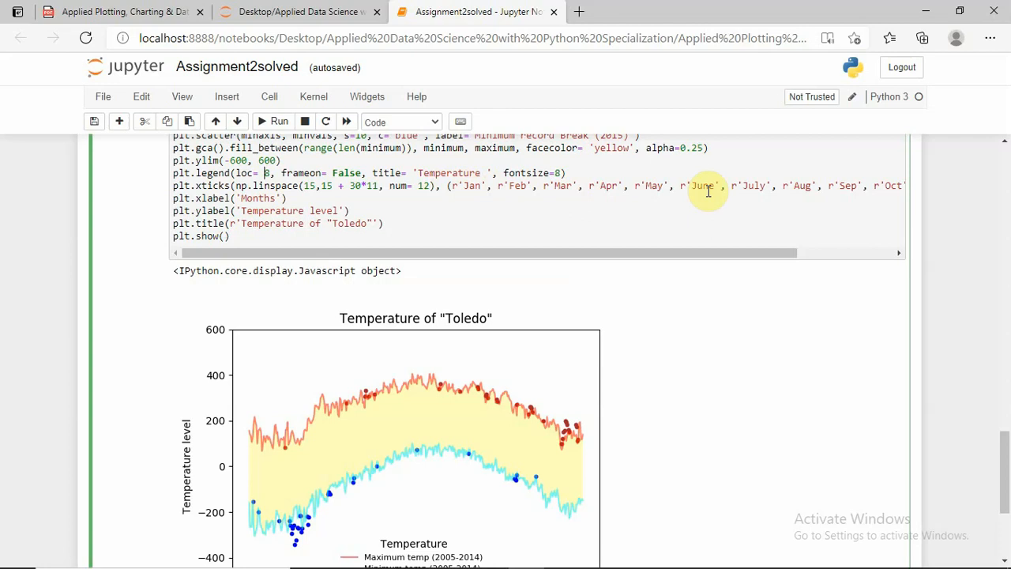
mouse_move(749, 190)
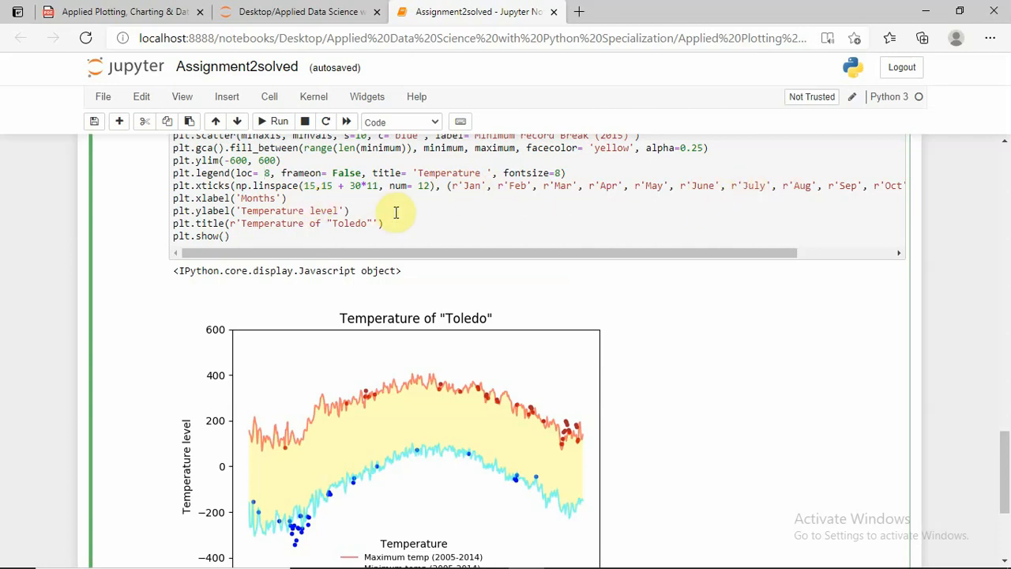
scroll(down, 3)
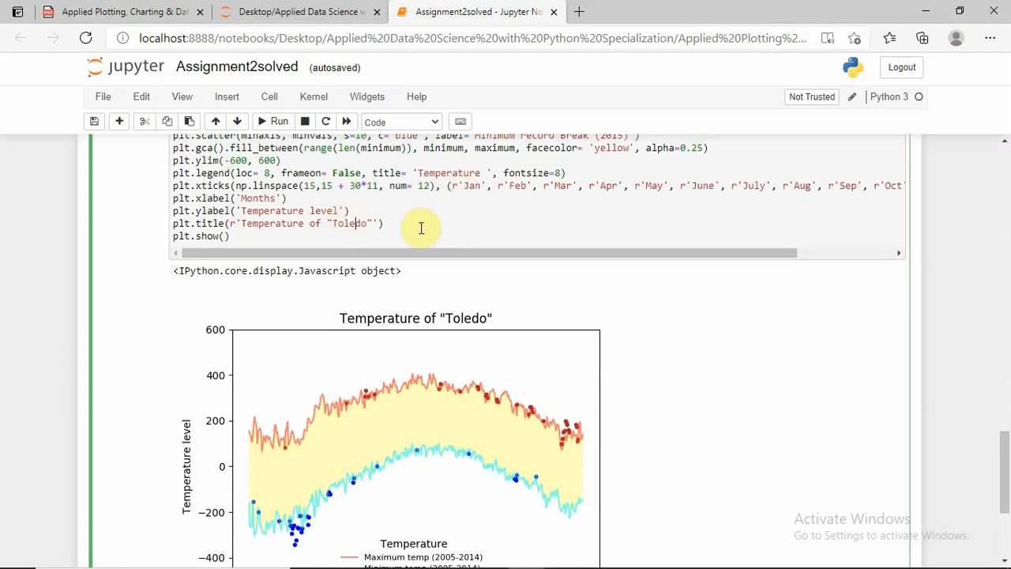
scroll(down, 3)
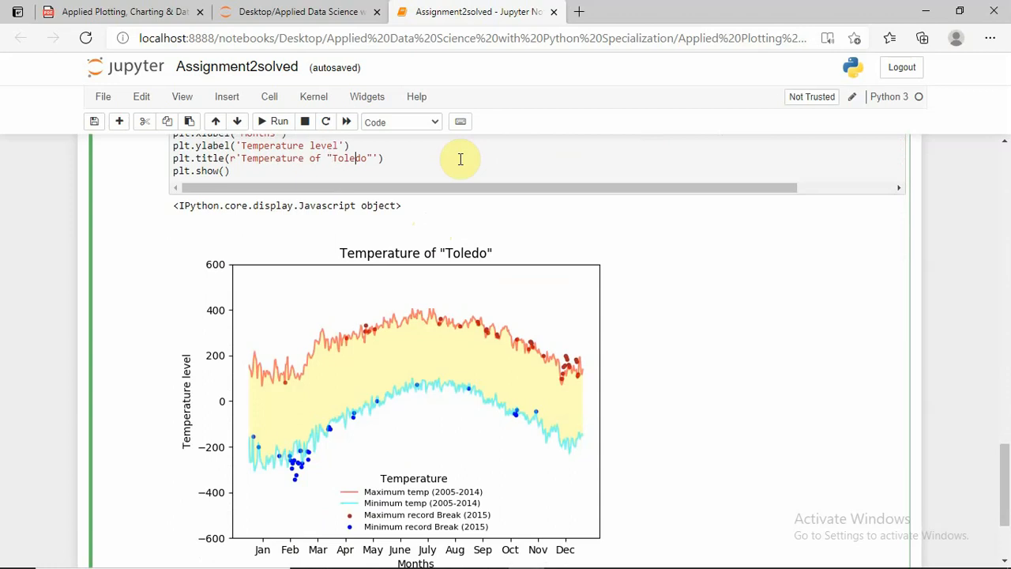
scroll(down, 3)
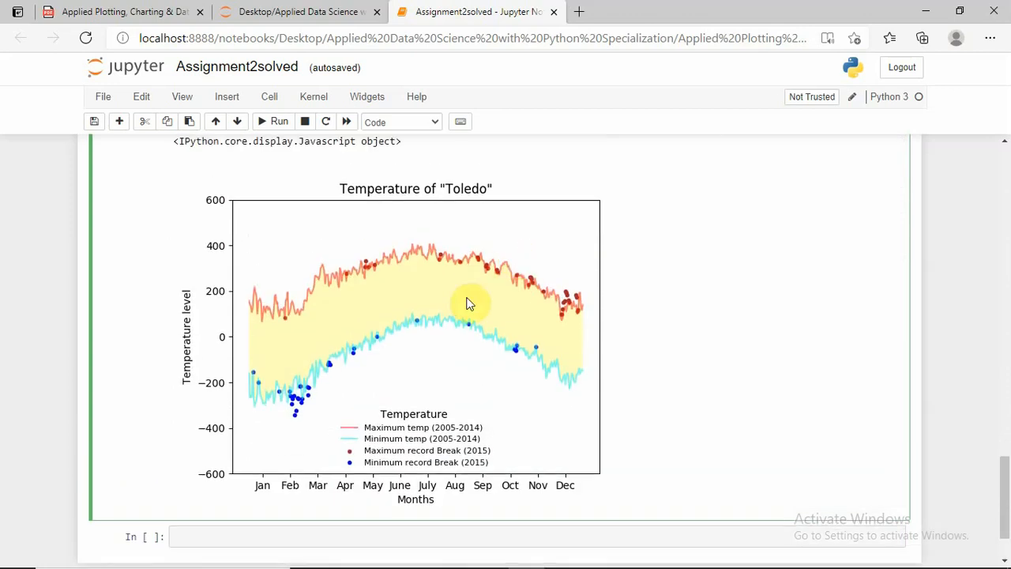
mouse_move(257, 312)
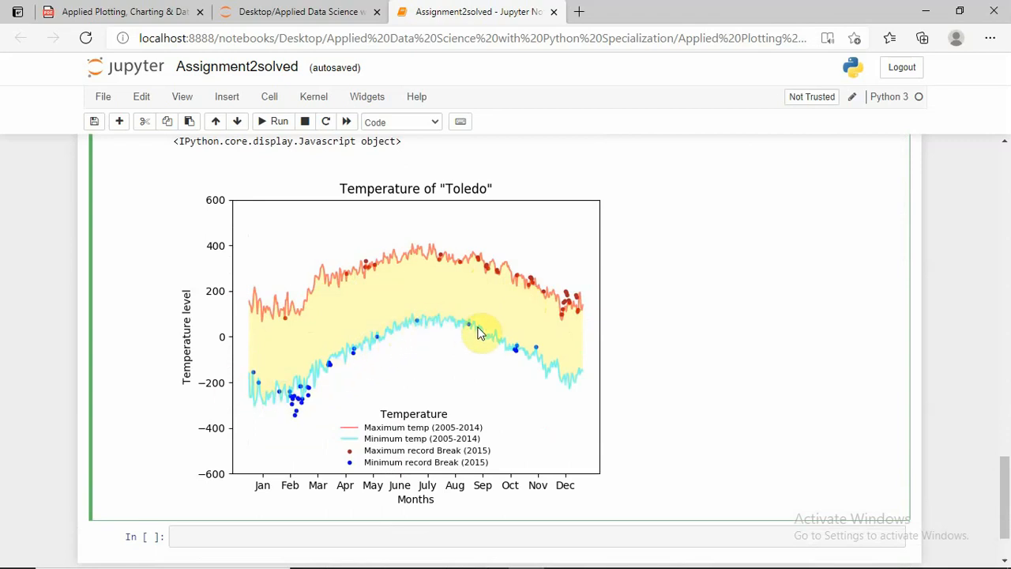
mouse_move(500, 348)
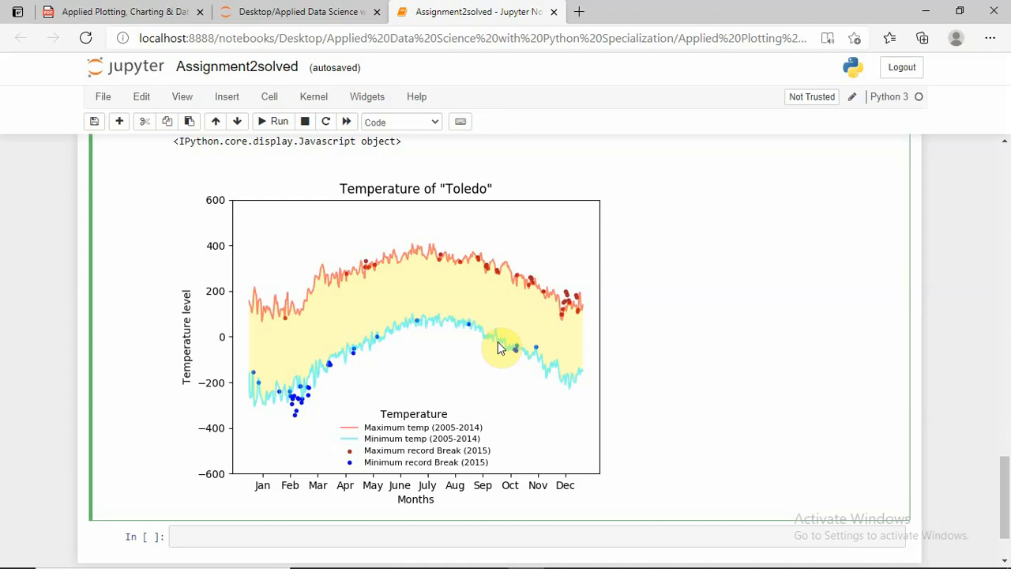
mouse_move(286, 324)
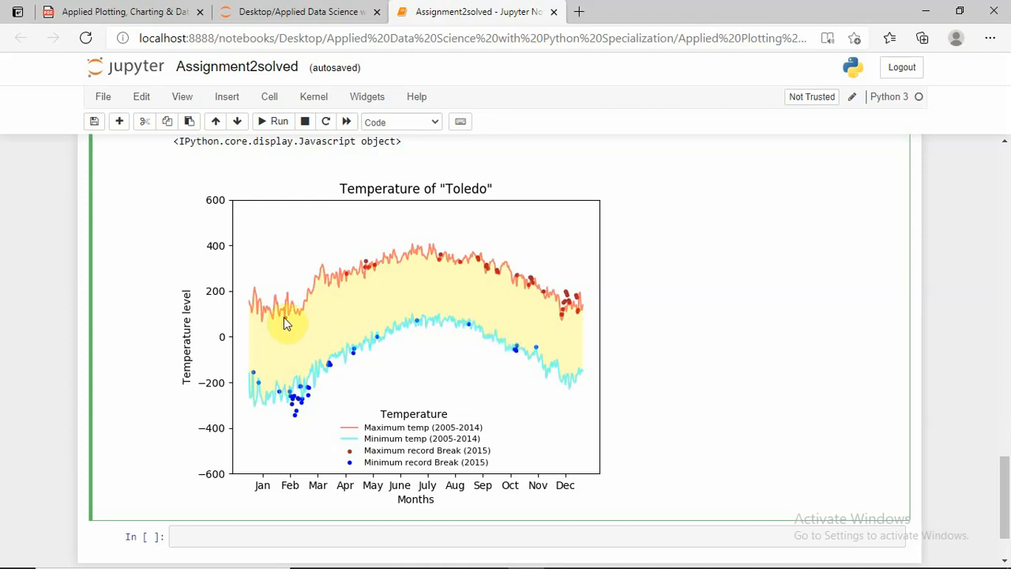
mouse_move(355, 292)
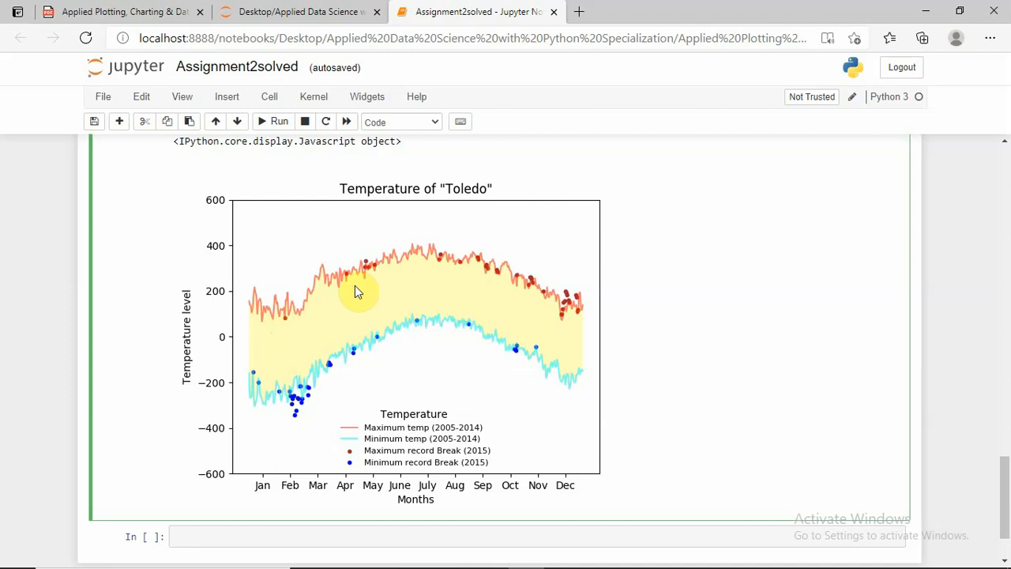
mouse_move(466, 268)
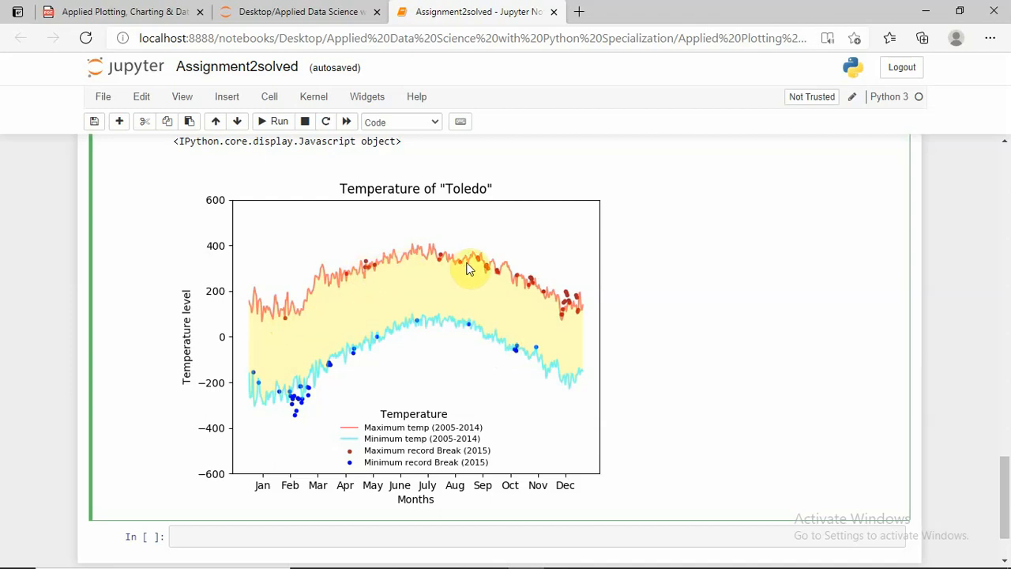
mouse_move(575, 310)
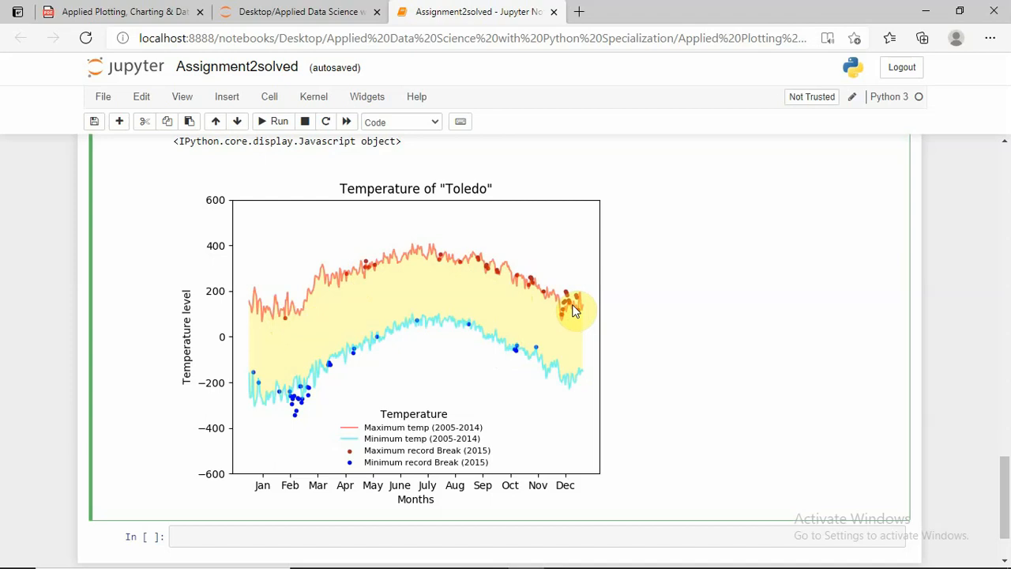
mouse_move(332, 366)
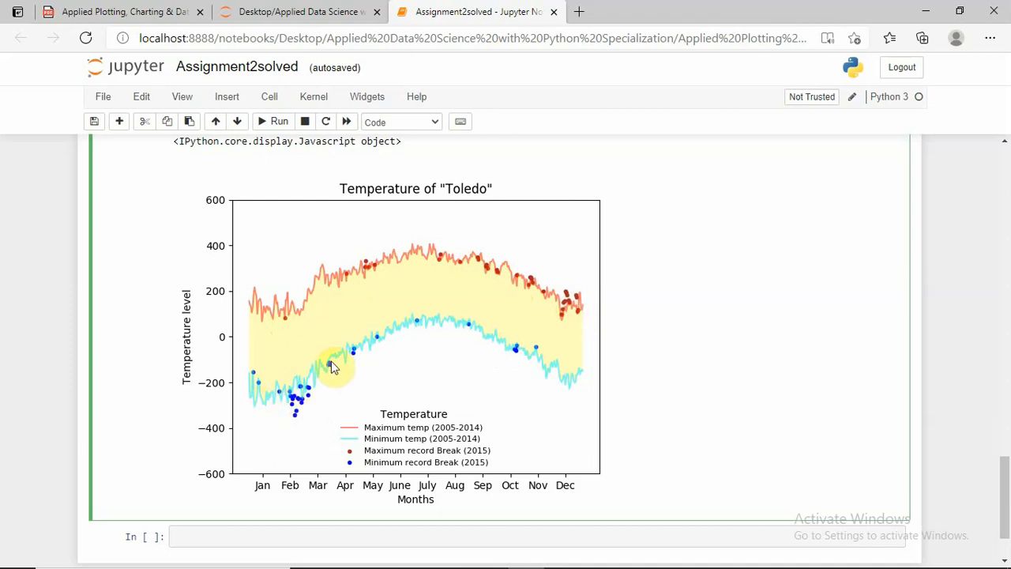
mouse_move(432, 328)
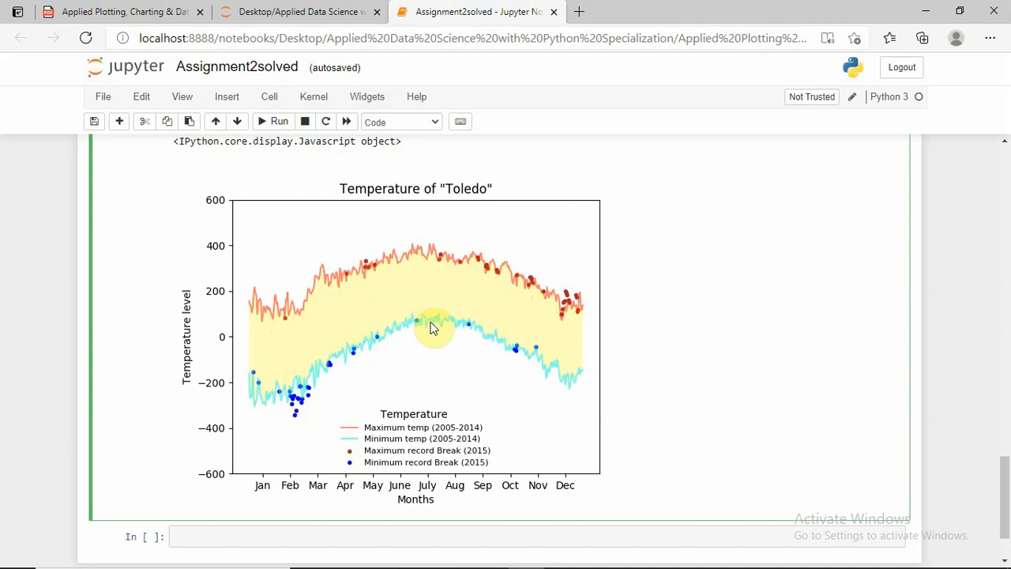
mouse_move(559, 383)
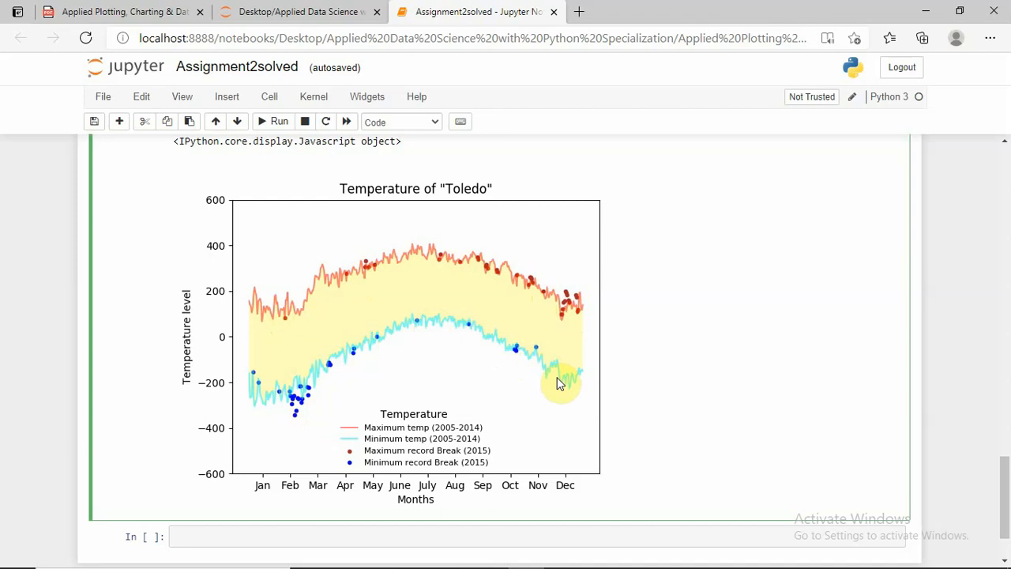
mouse_move(522, 375)
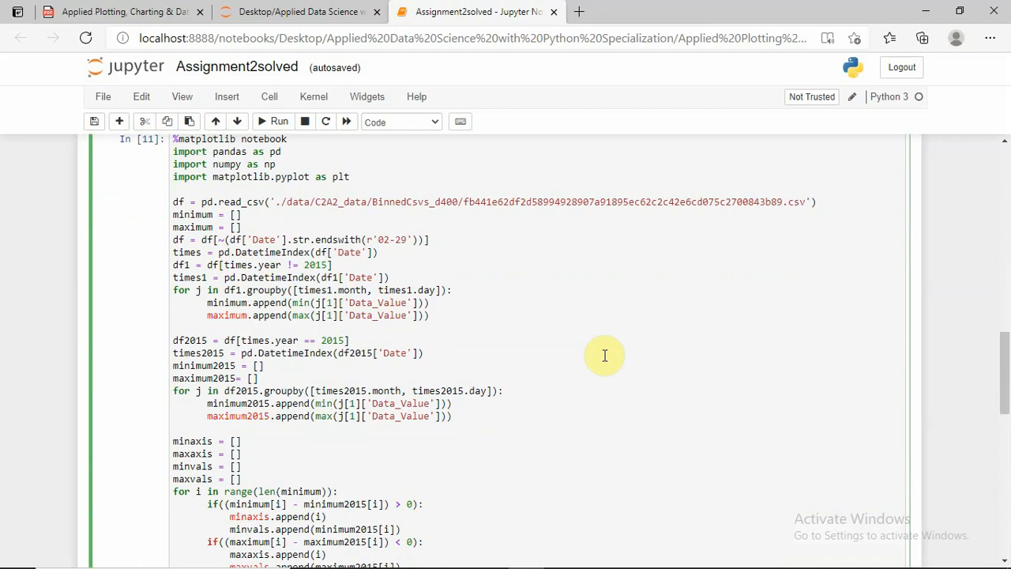
mouse_move(443, 273)
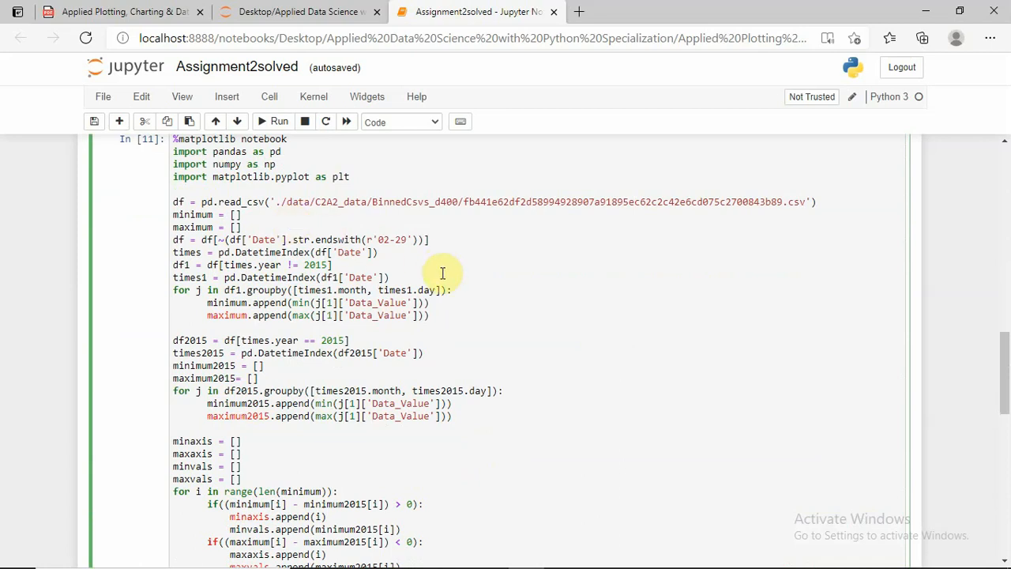
mouse_move(460, 299)
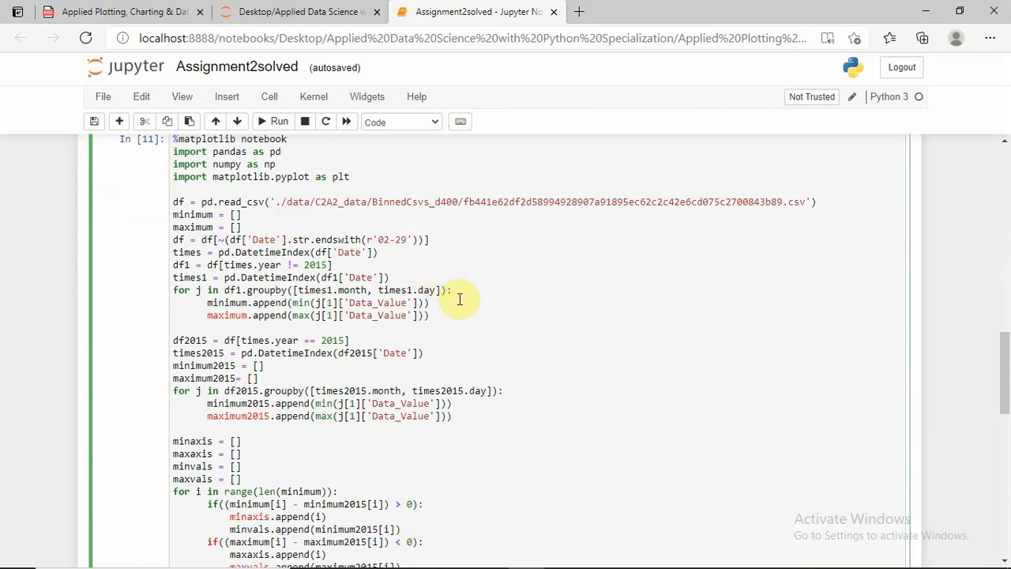
mouse_move(622, 319)
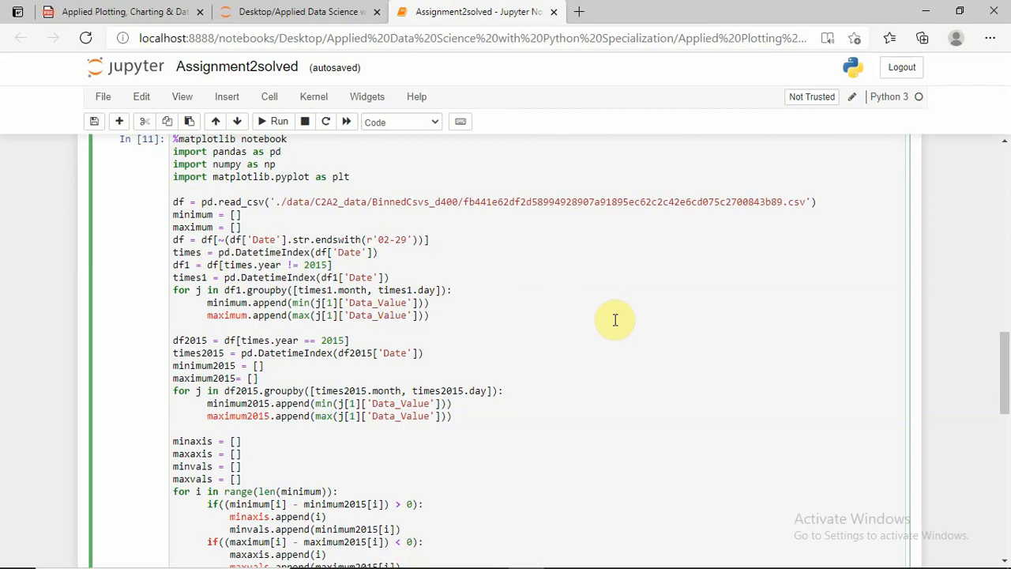
mouse_move(612, 319)
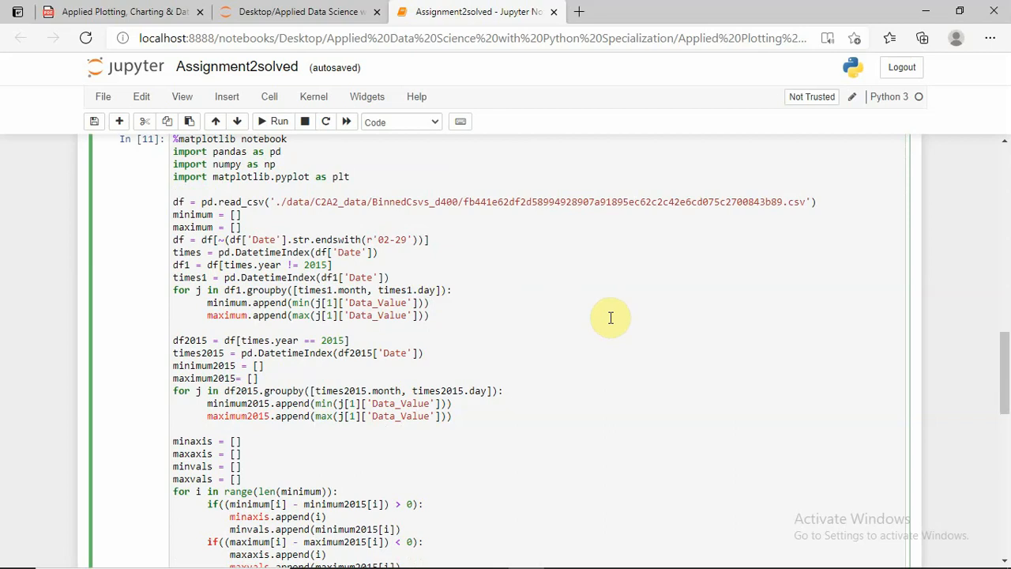
mouse_move(542, 320)
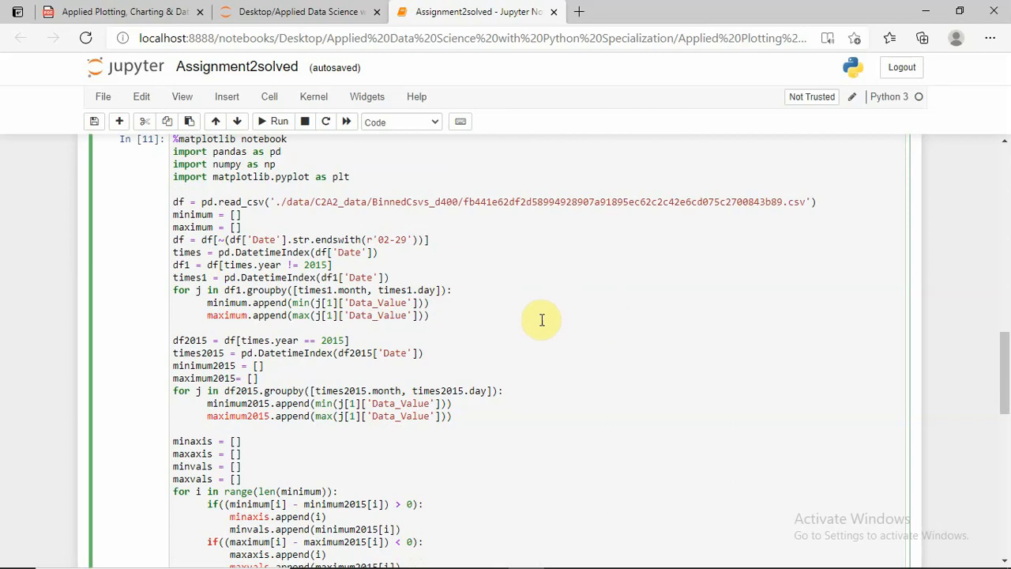
mouse_move(373, 330)
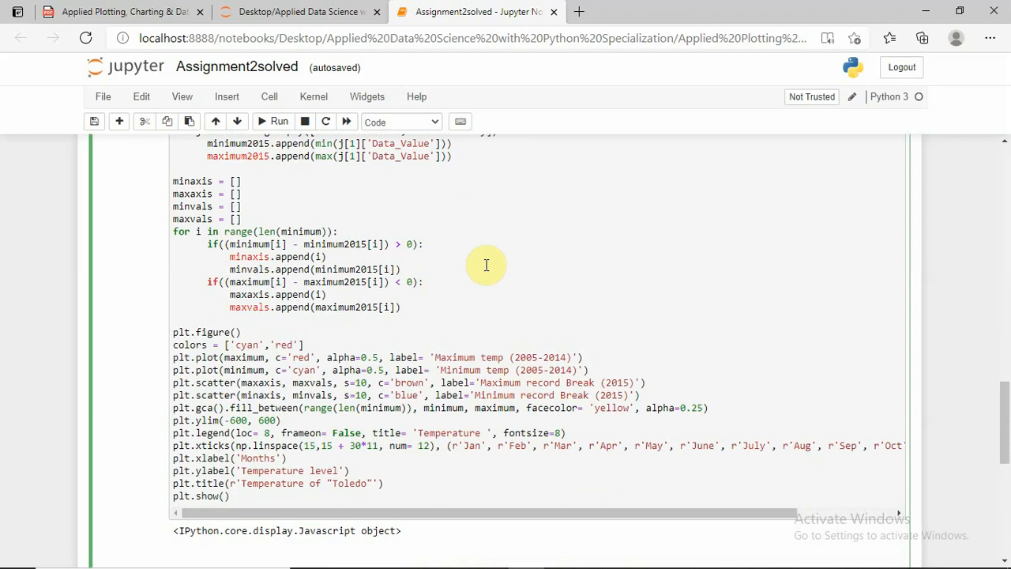
mouse_move(447, 308)
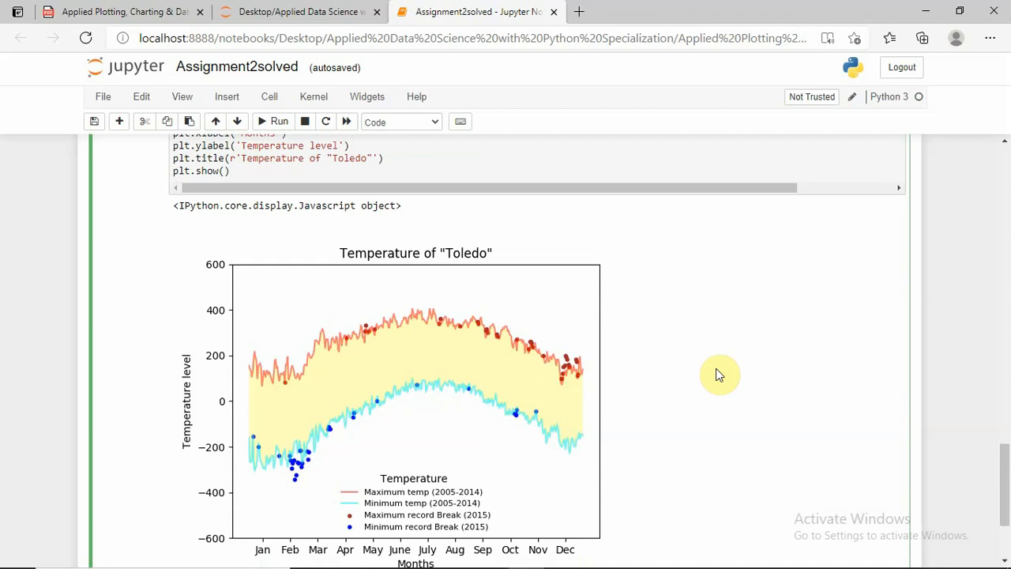
scroll(down, 3)
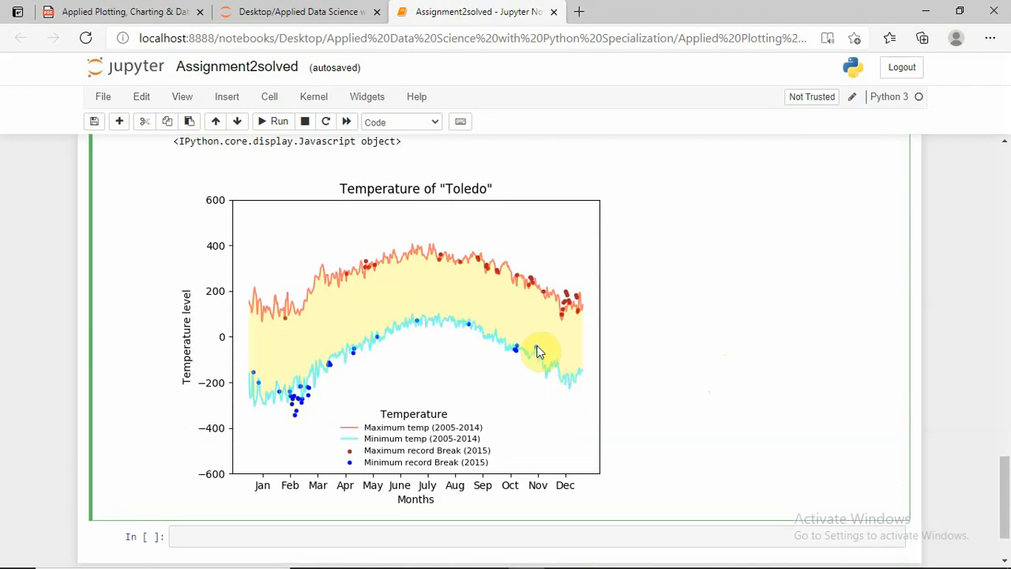
mouse_move(506, 289)
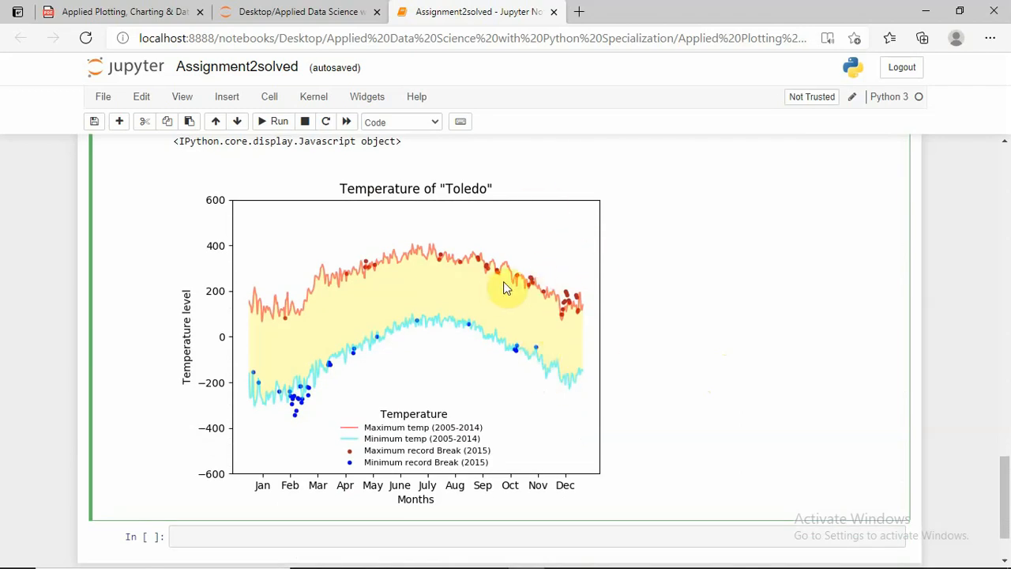
mouse_move(498, 269)
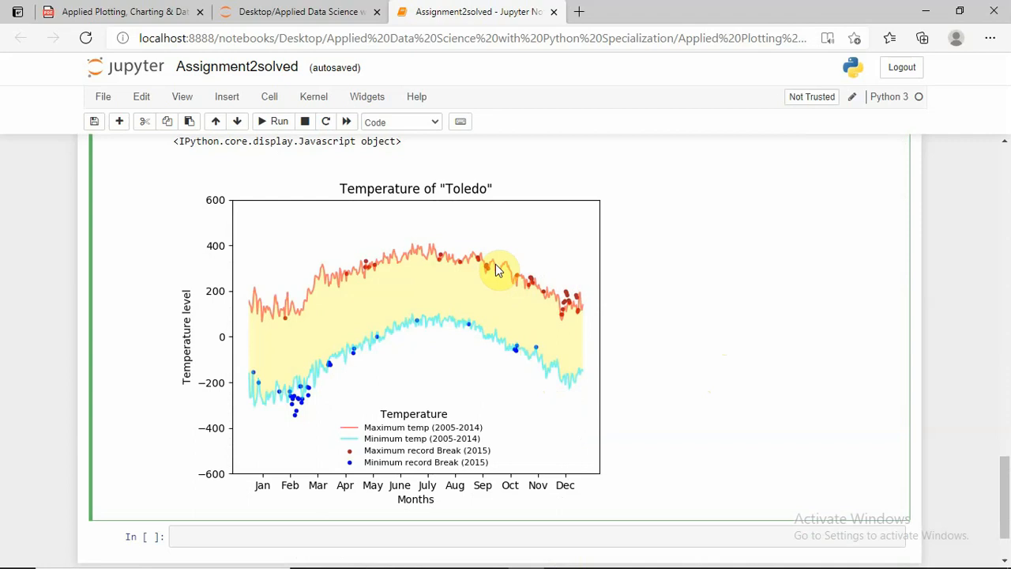
mouse_move(551, 288)
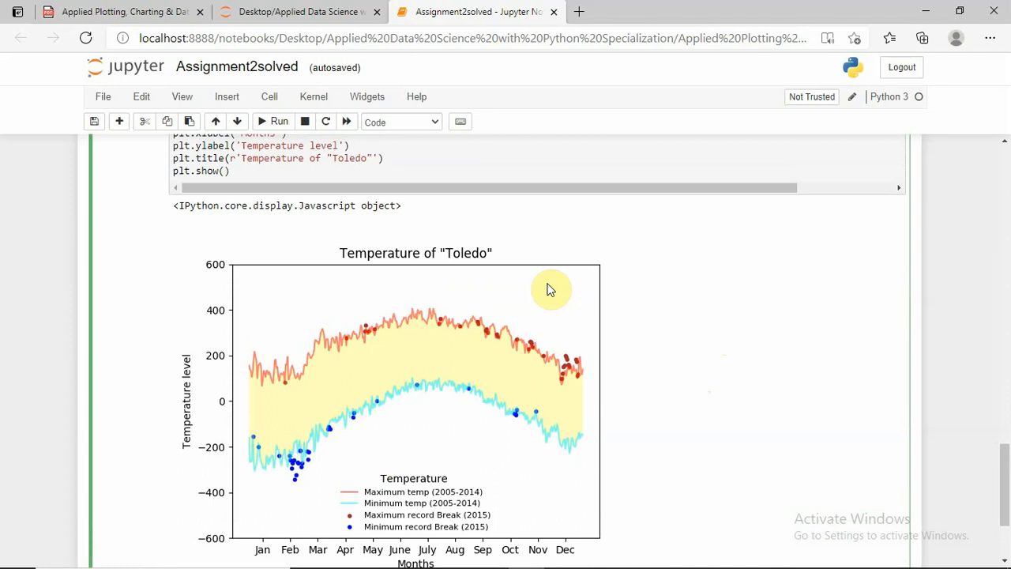
scroll(down, 3)
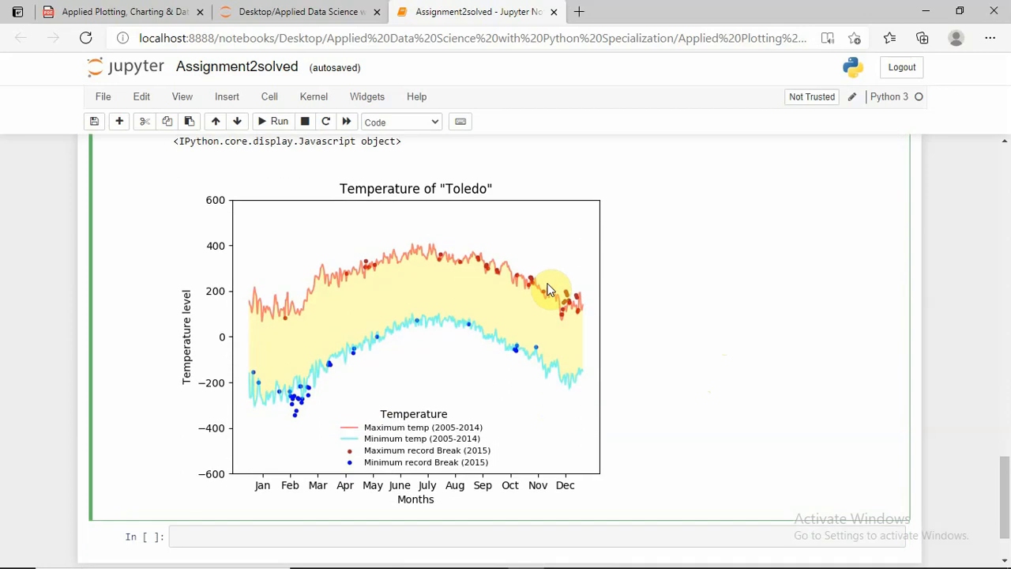